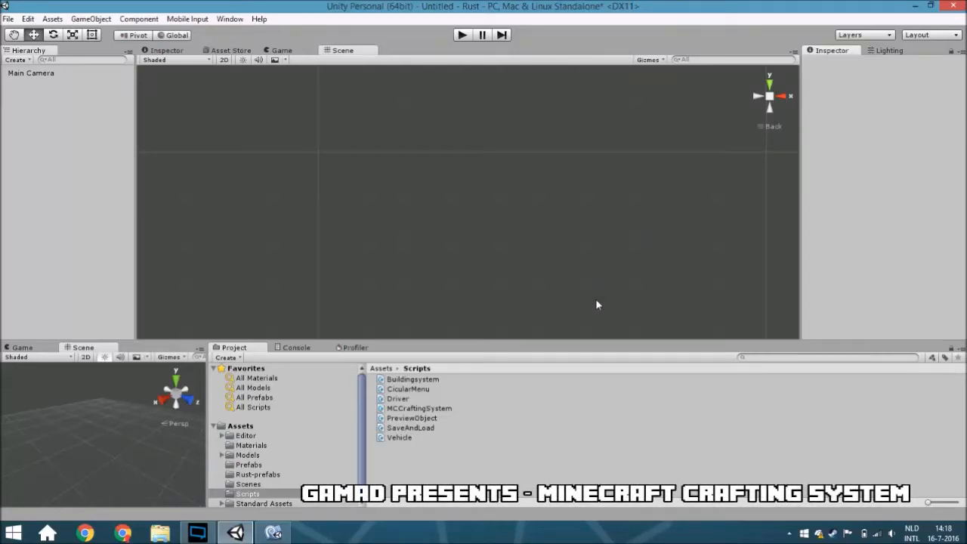
mouse_move(420, 177)
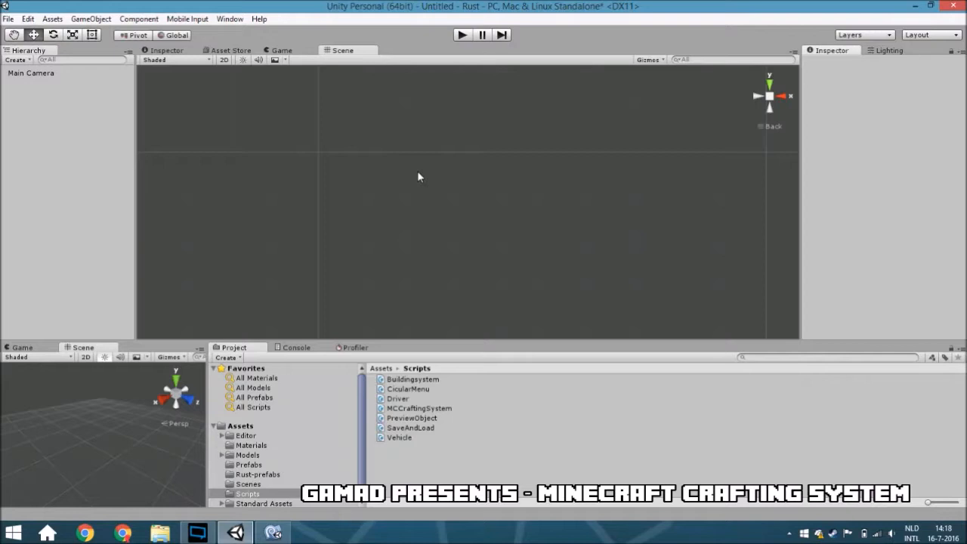
mouse_move(445, 236)
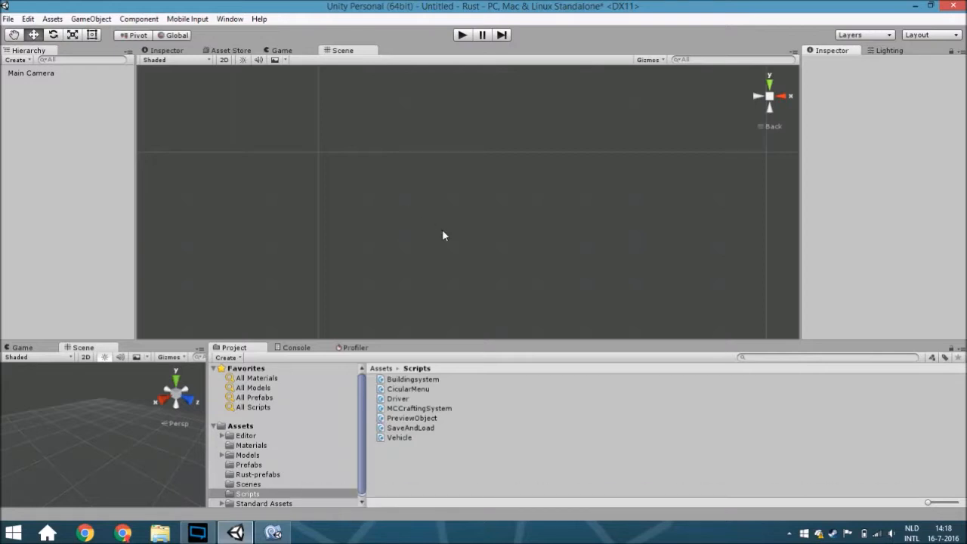
mouse_move(432, 248)
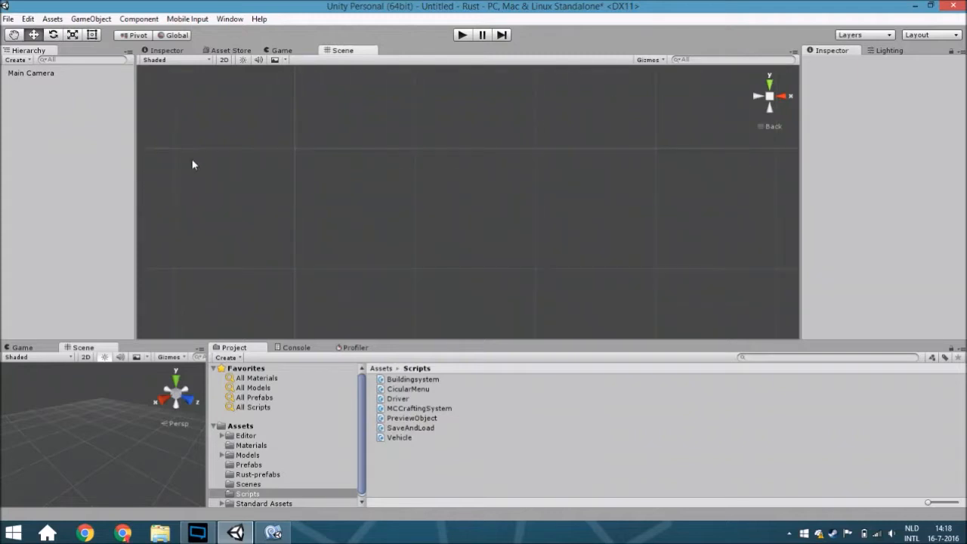
Select Main Camera to review its MC Crafting System component and pan the Scene view
click(30, 72)
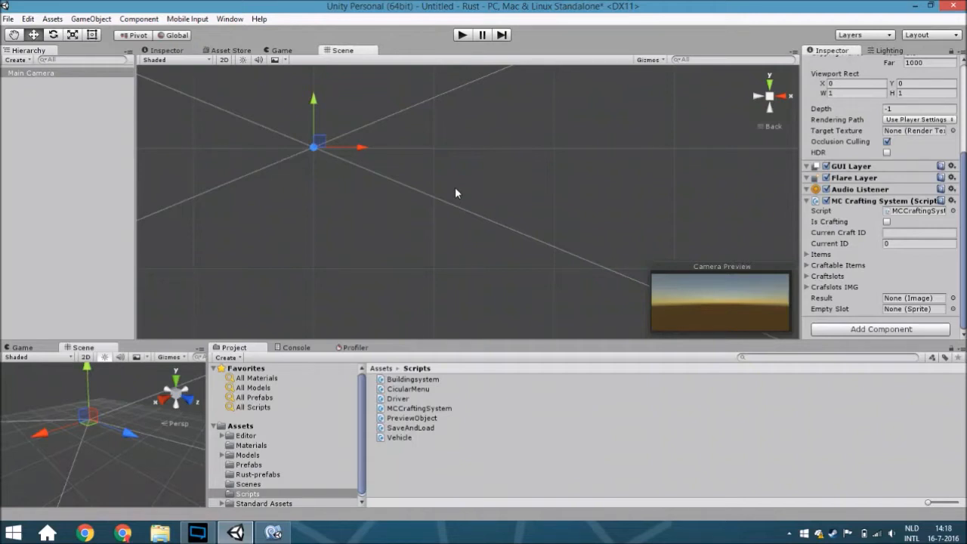
drag(314, 148, 425, 176)
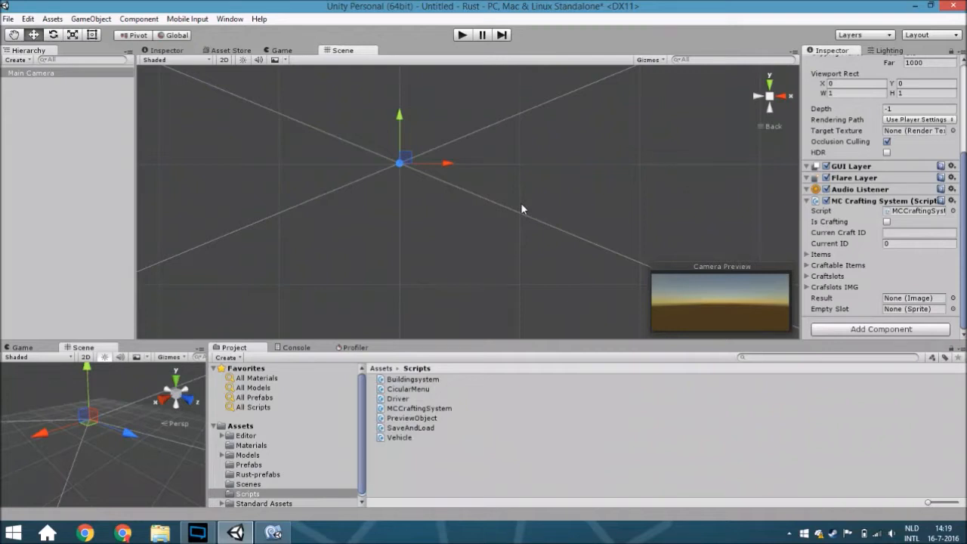
mouse_move(517, 215)
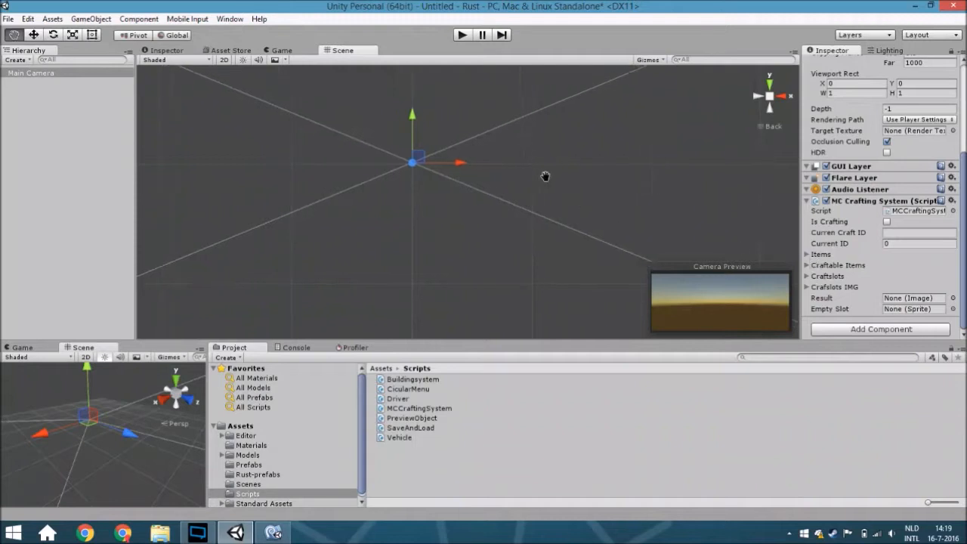
Create a UI Canvas under the Main Camera
right_click(27, 73)
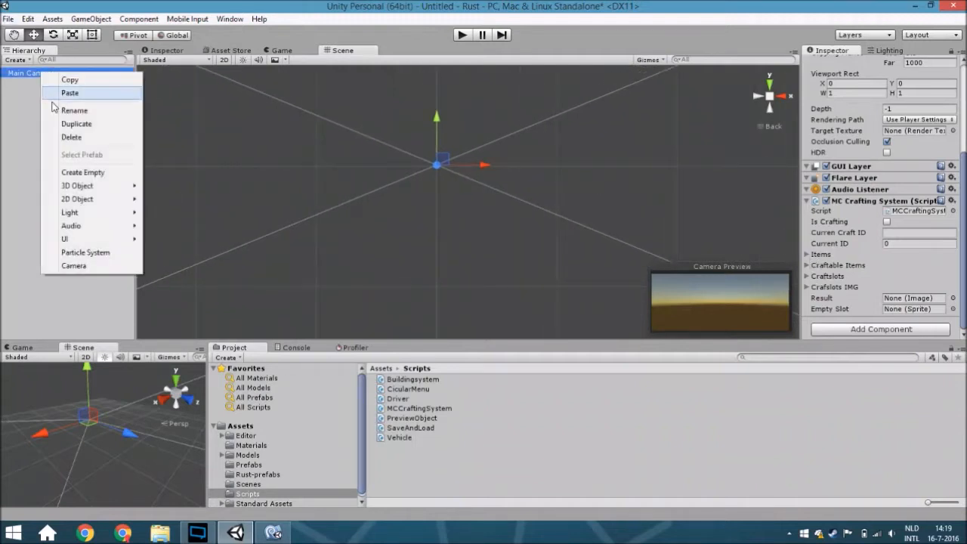
click(63, 239)
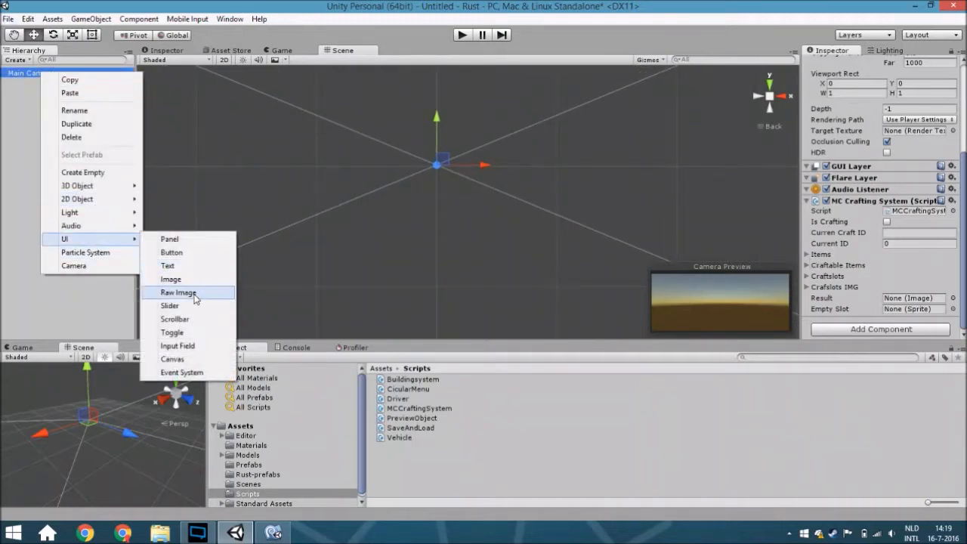
click(172, 360)
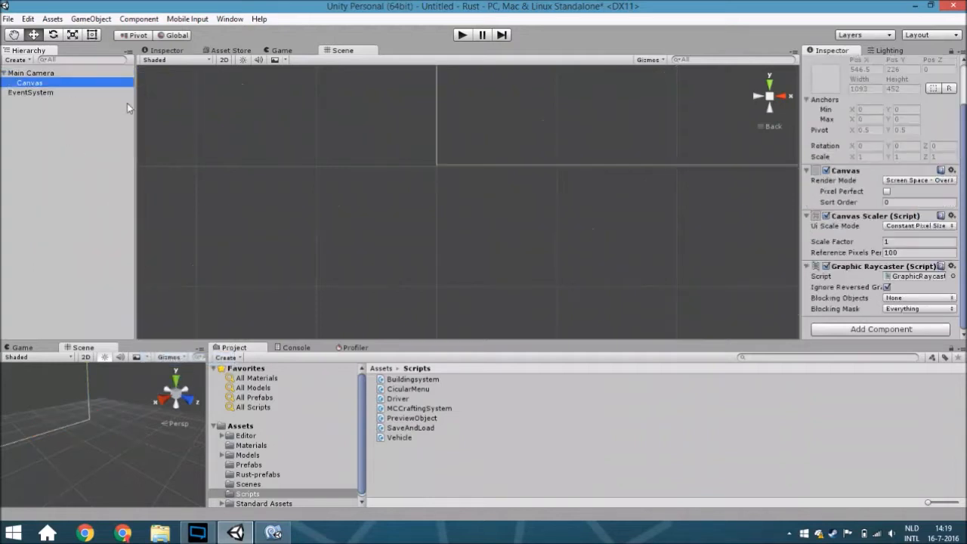
Set the Canvas to Screen Space - Camera via Main Camera and Scale With Screen Size
click(919, 179)
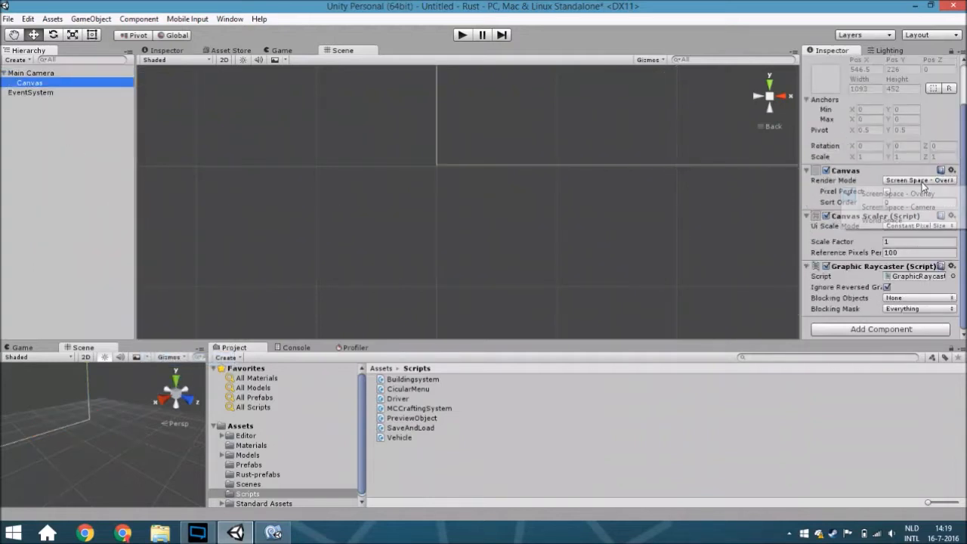
click(919, 194)
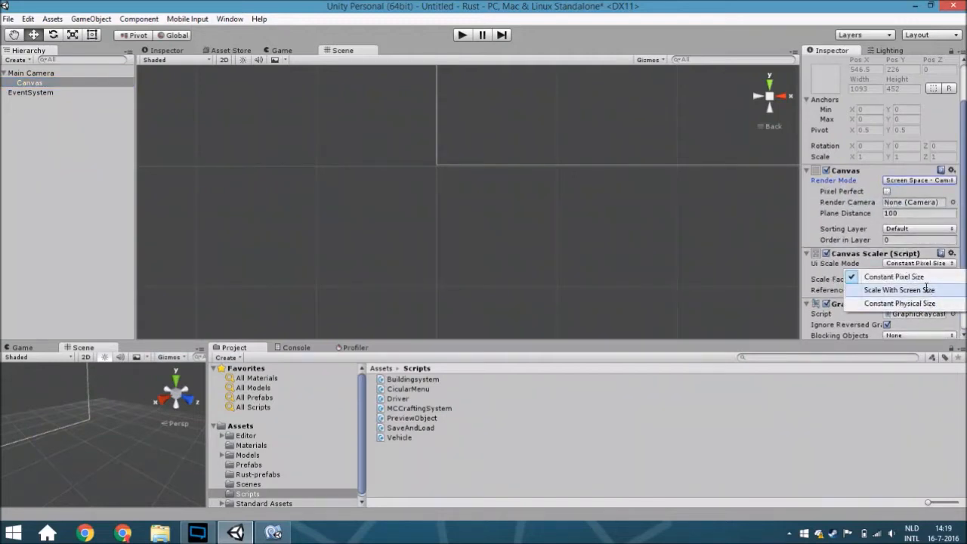
click(899, 290)
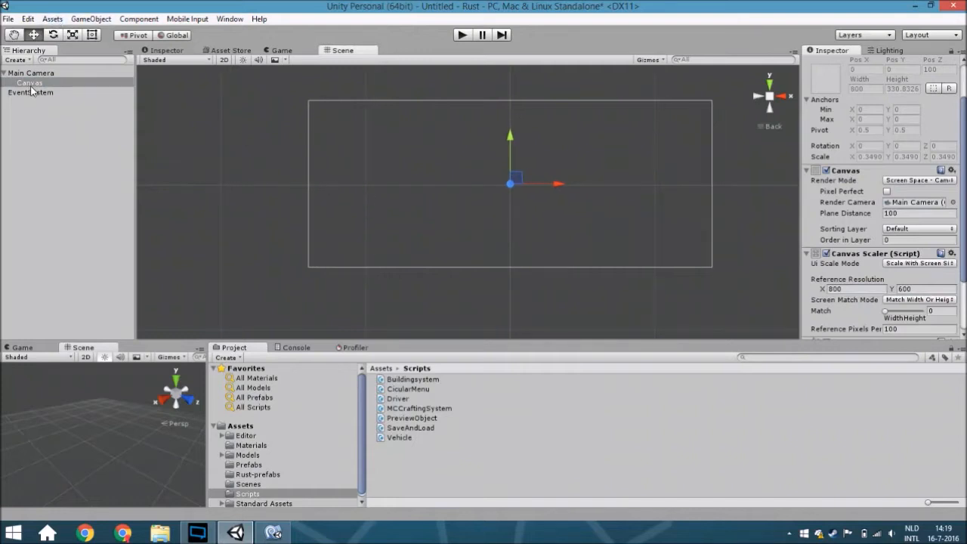
Add a UI Image under the Canvas named Slot 1 sized 50×50
right_click(30, 82)
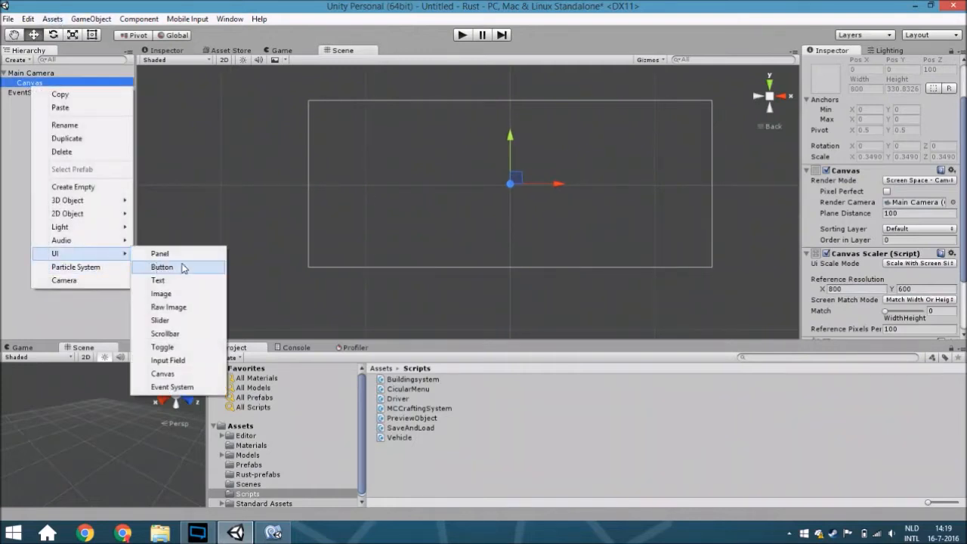
mouse_move(195, 293)
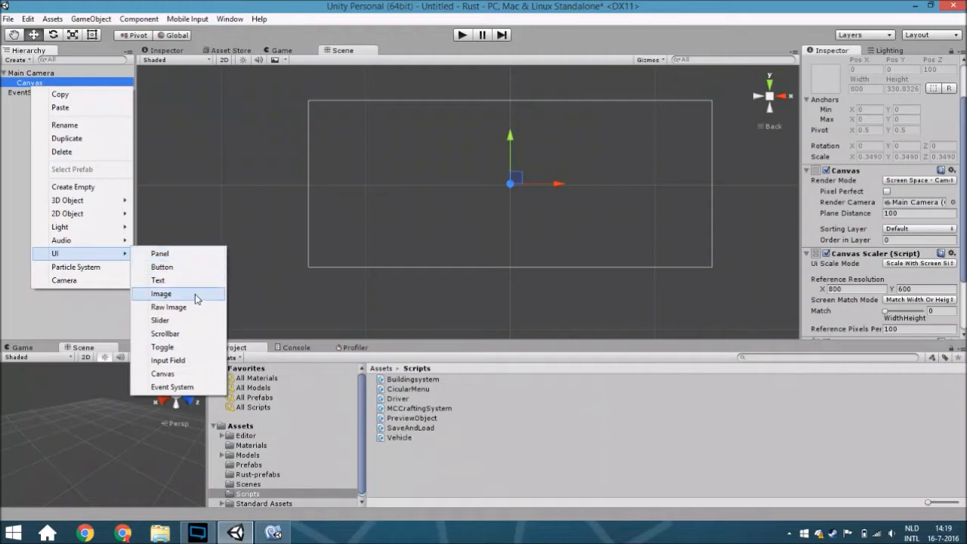
click(160, 293)
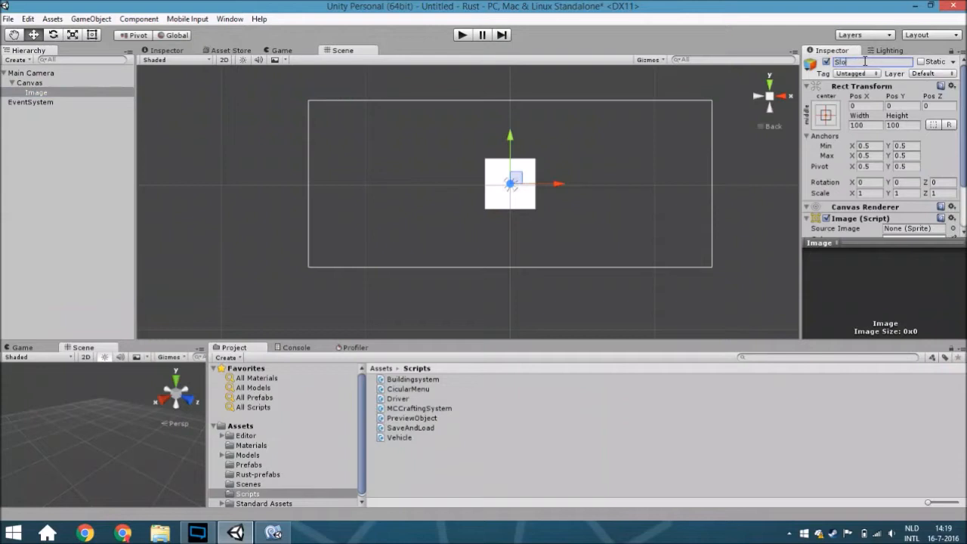
text(Slot 1)
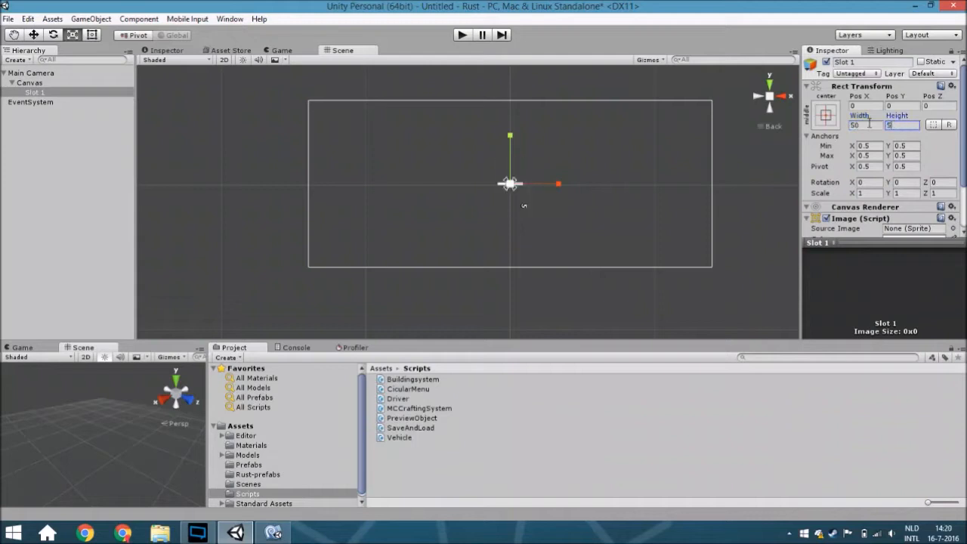
text(50)
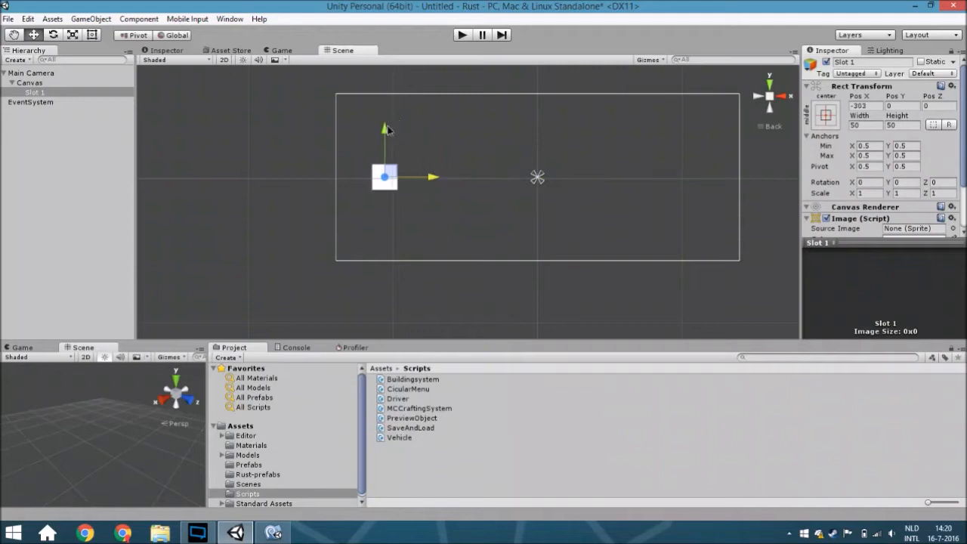
Place Slot 1 near the canvas's top-left corner and preview it in the Game view
drag(384, 179, 384, 112)
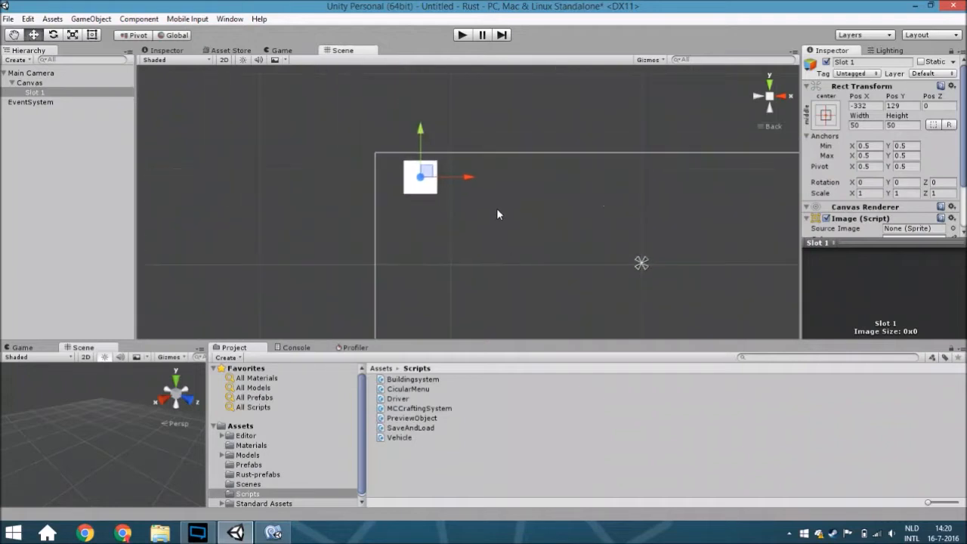
drag(420, 177, 476, 140)
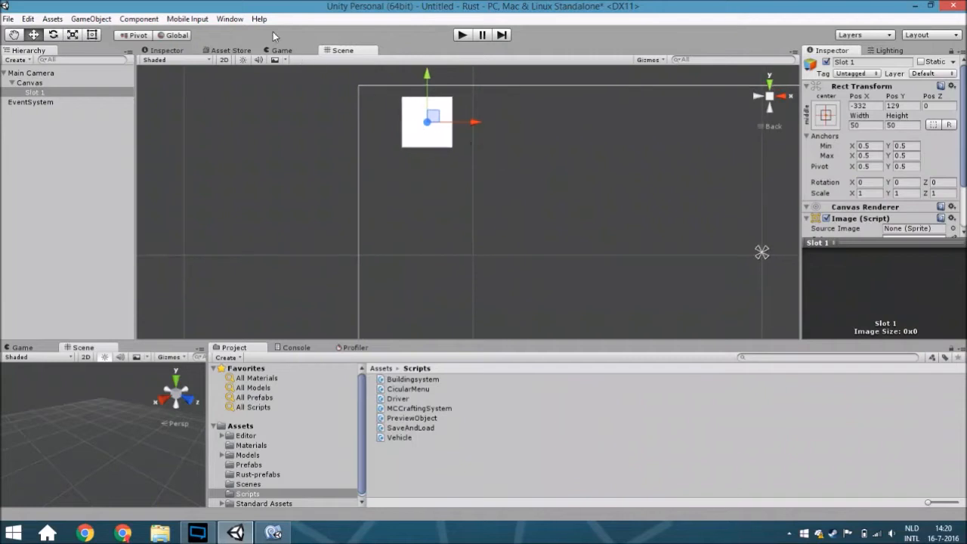
mouse_move(286, 55)
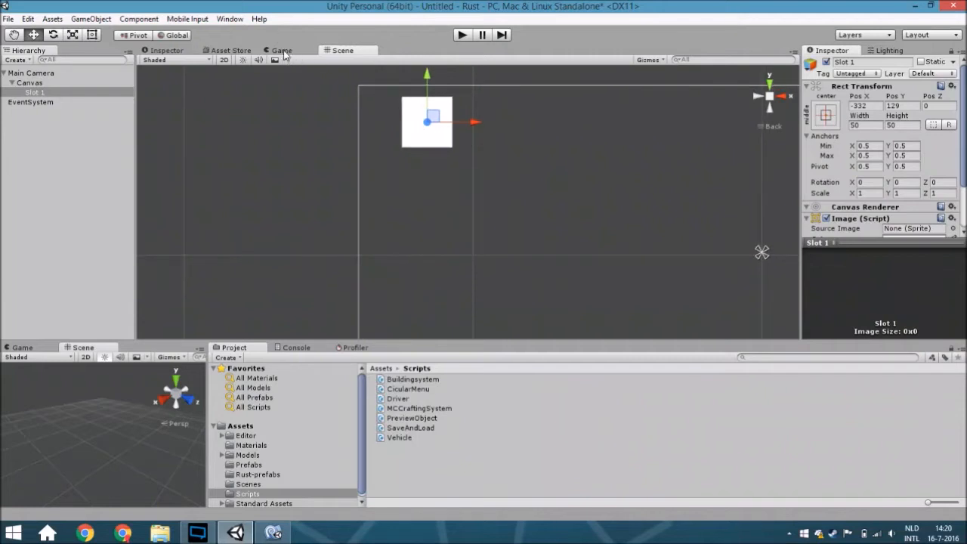
click(282, 50)
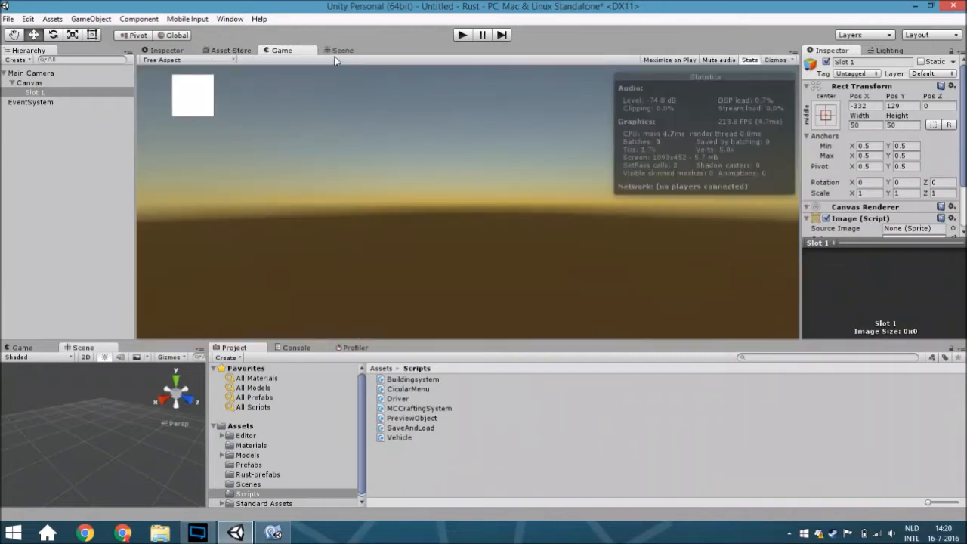
Duplicate Slot 1 twice and line the copies up as the grid's top row
click(342, 50)
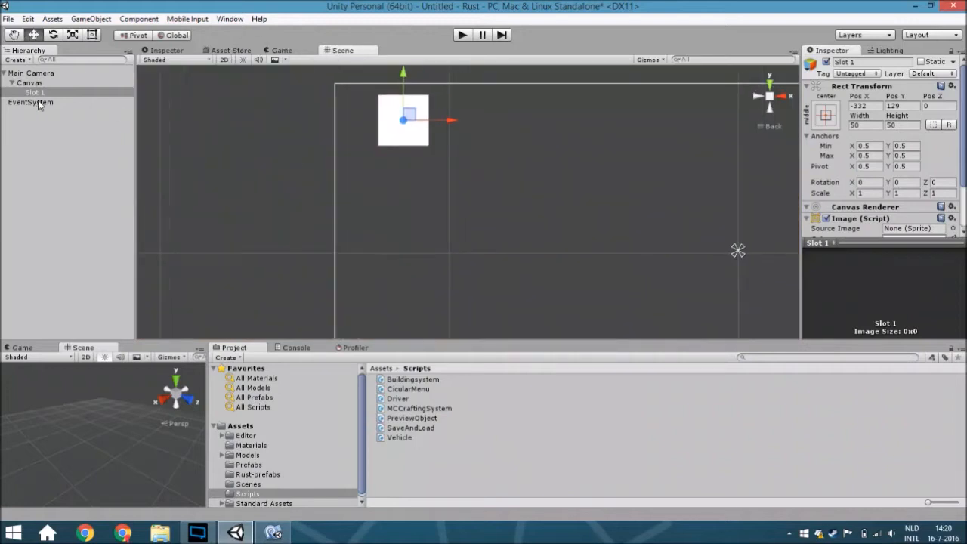
right_click(35, 92)
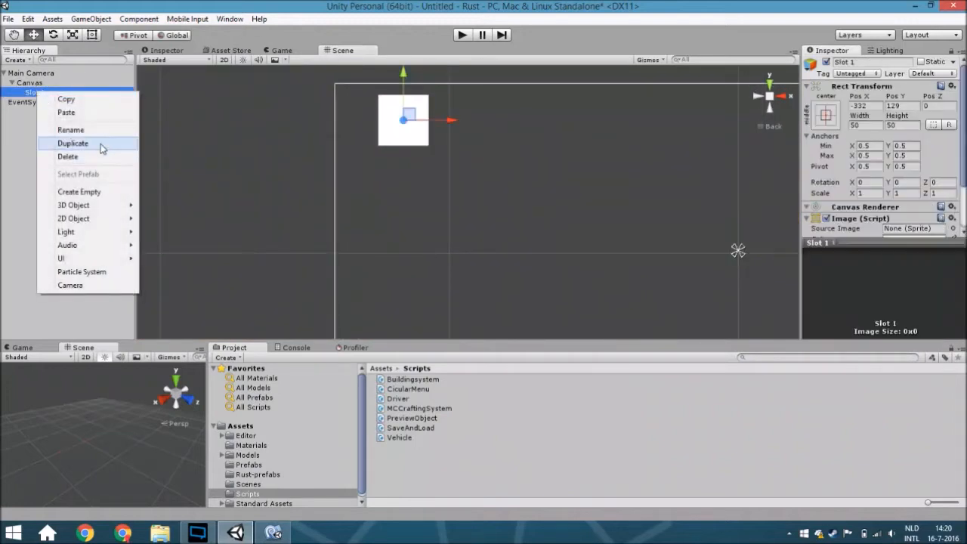
click(73, 143)
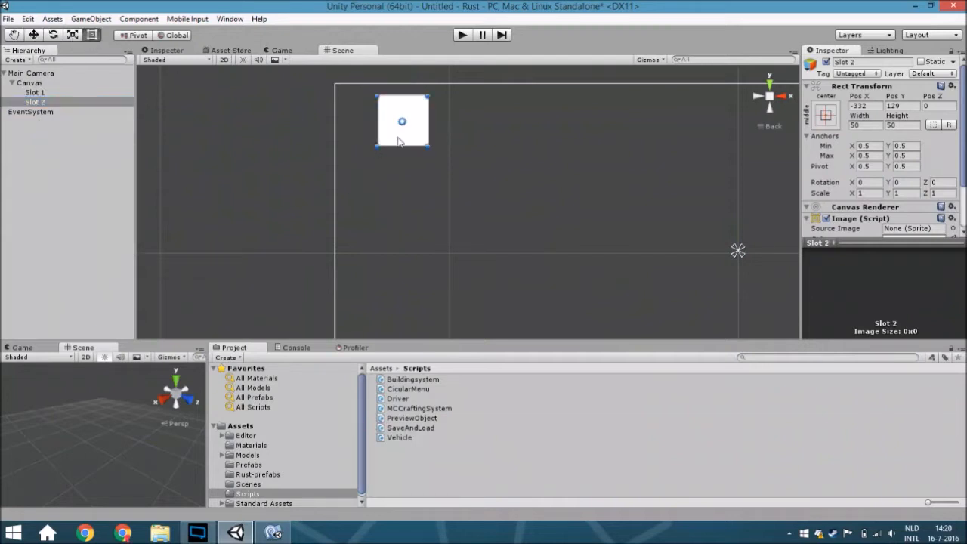
drag(402, 121, 482, 121)
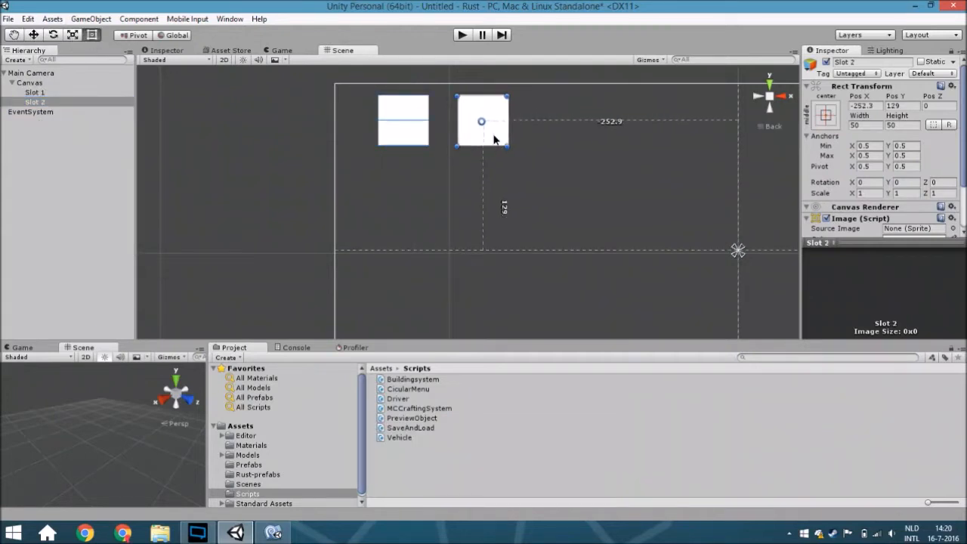
right_click(34, 103)
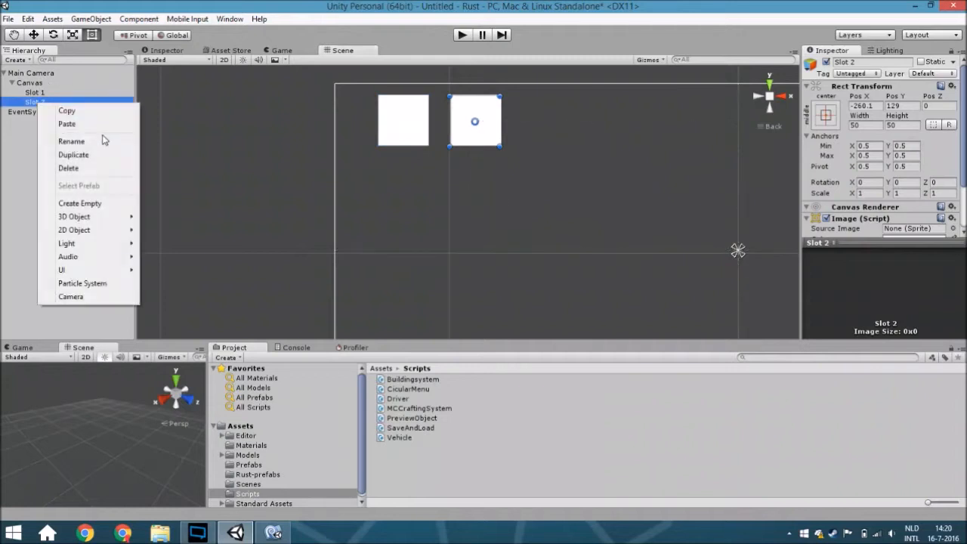
click(73, 154)
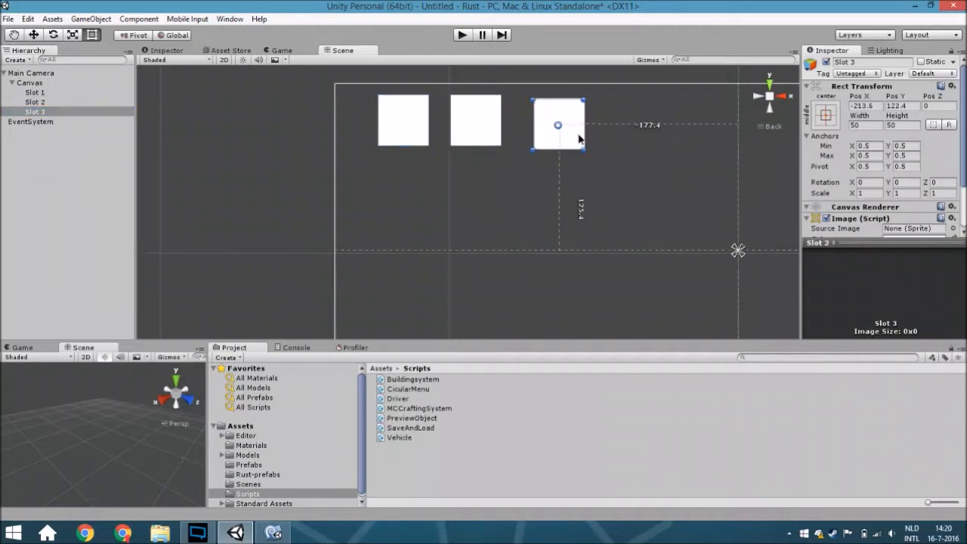
drag(557, 124, 547, 121)
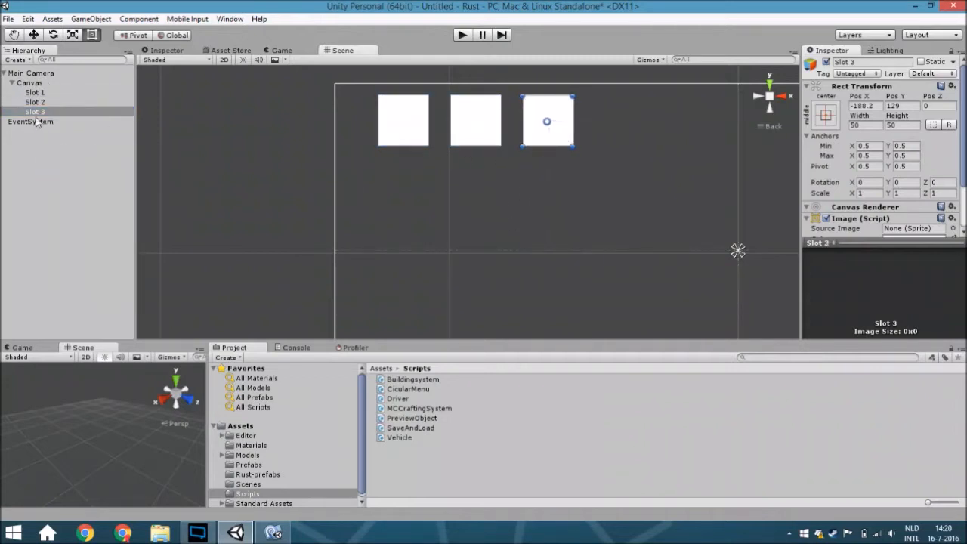
Move Slot 4 to a new row and duplicate slots to fill a 3×3 grid, setting Slot 10 apart to the right
click(35, 121)
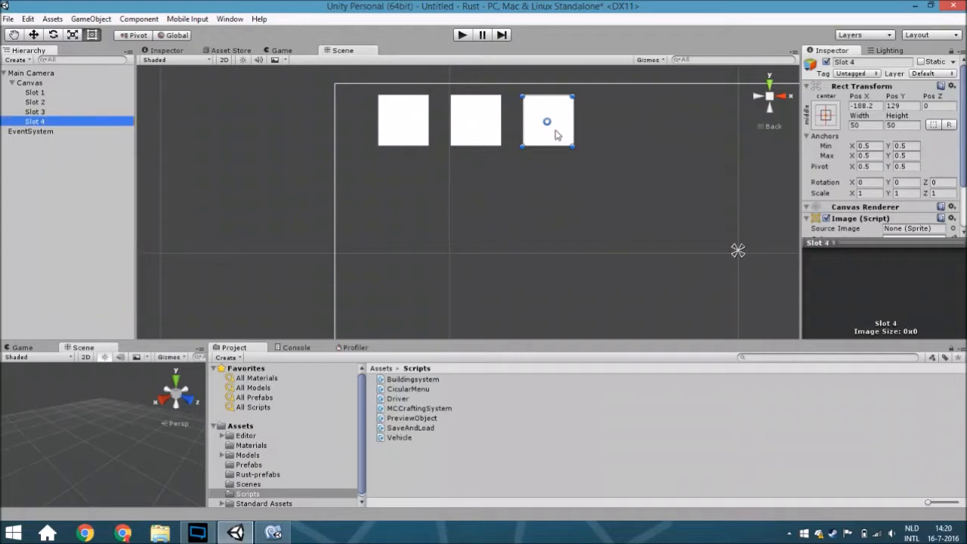
drag(548, 121, 402, 188)
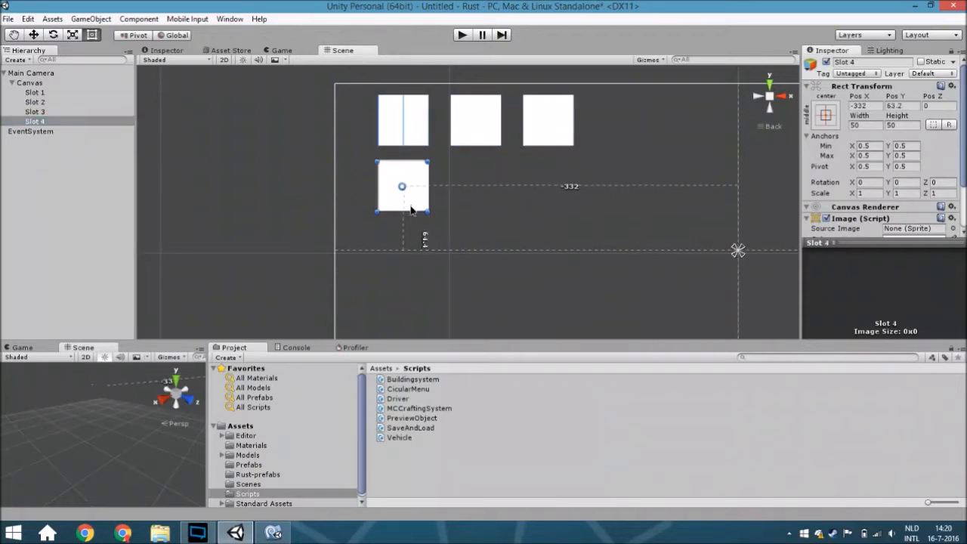
right_click(35, 121)
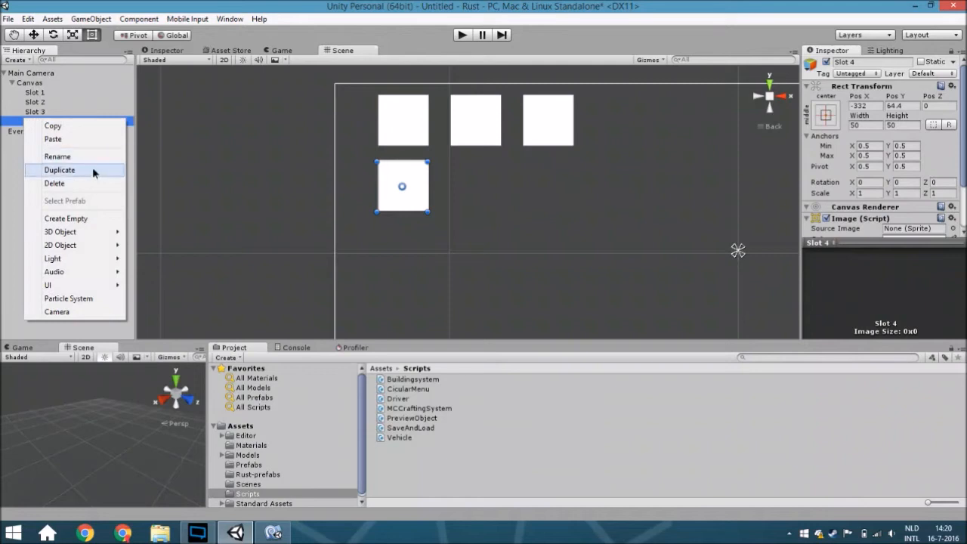
click(60, 170)
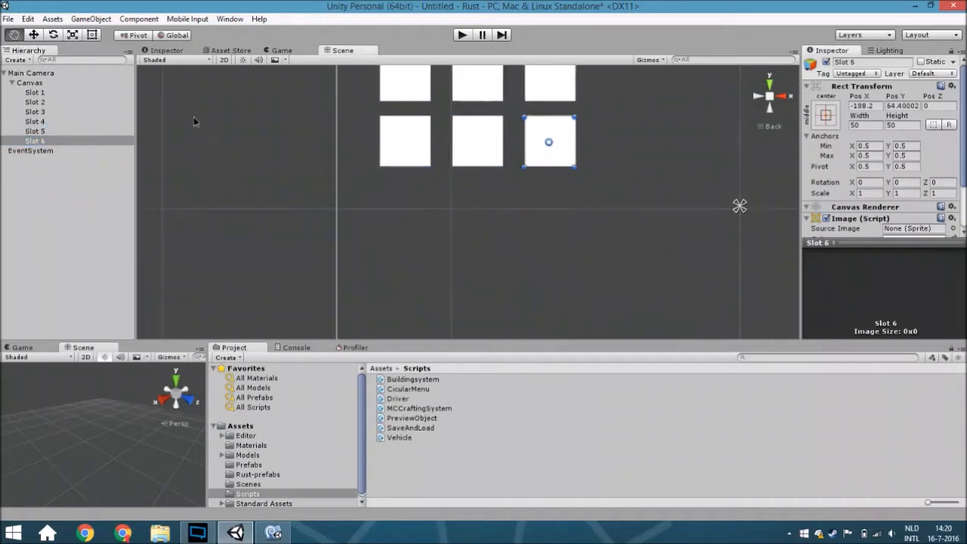
right_click(35, 140)
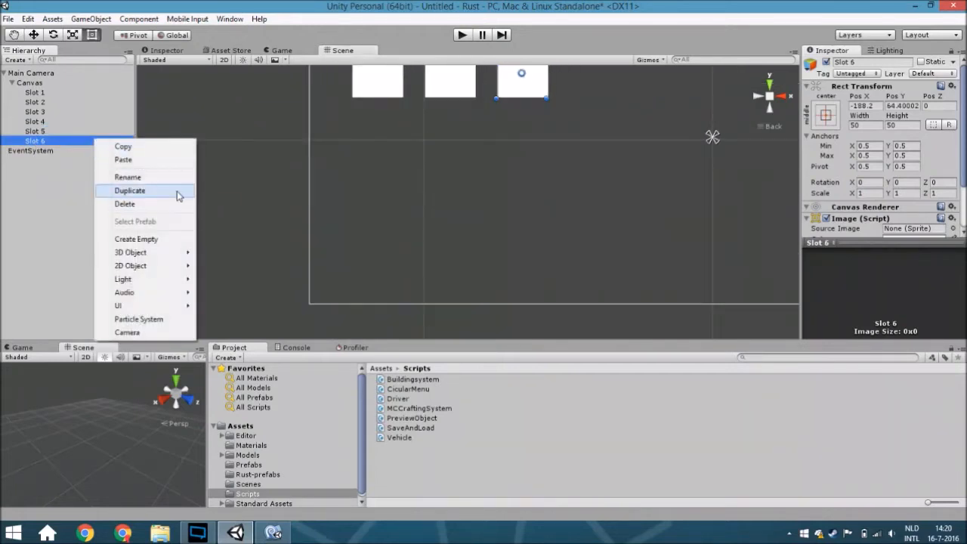
click(130, 190)
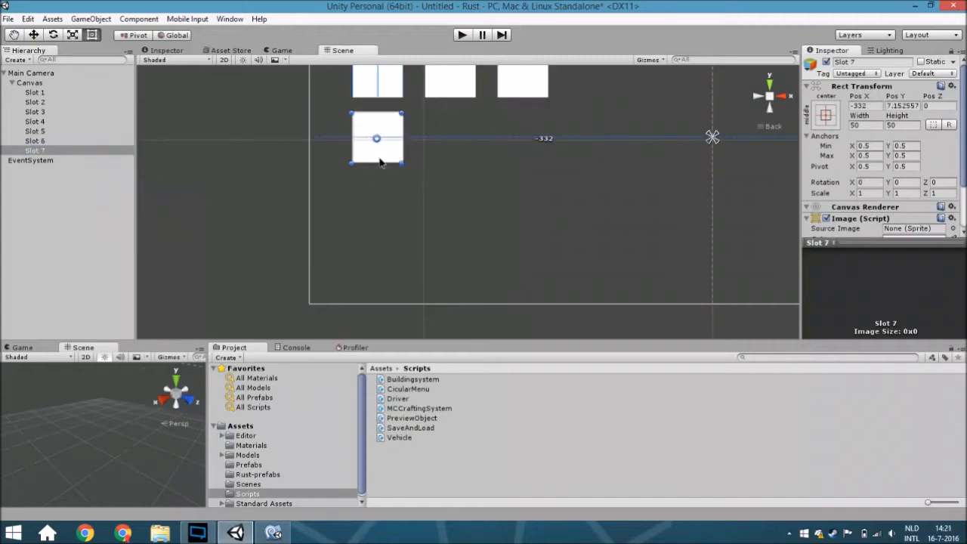
right_click(33, 152)
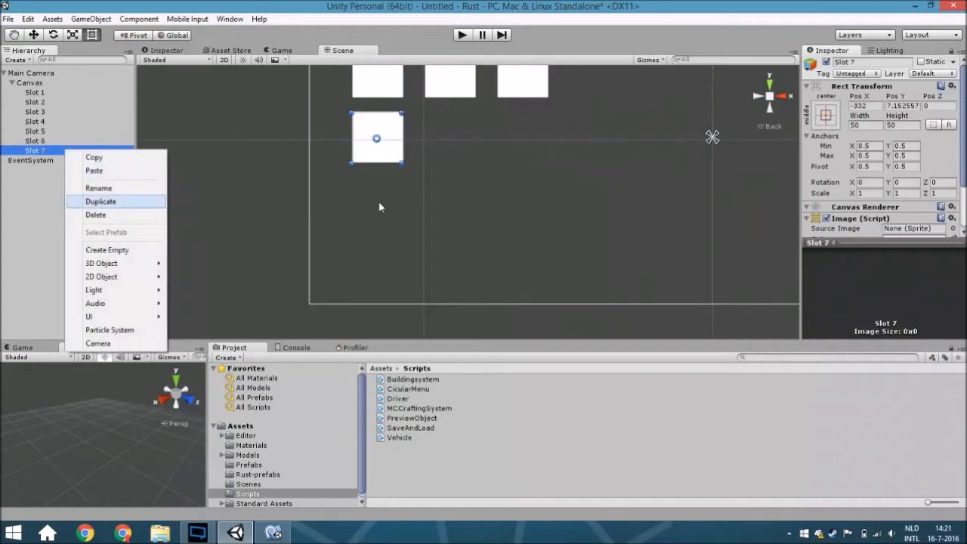
click(100, 201)
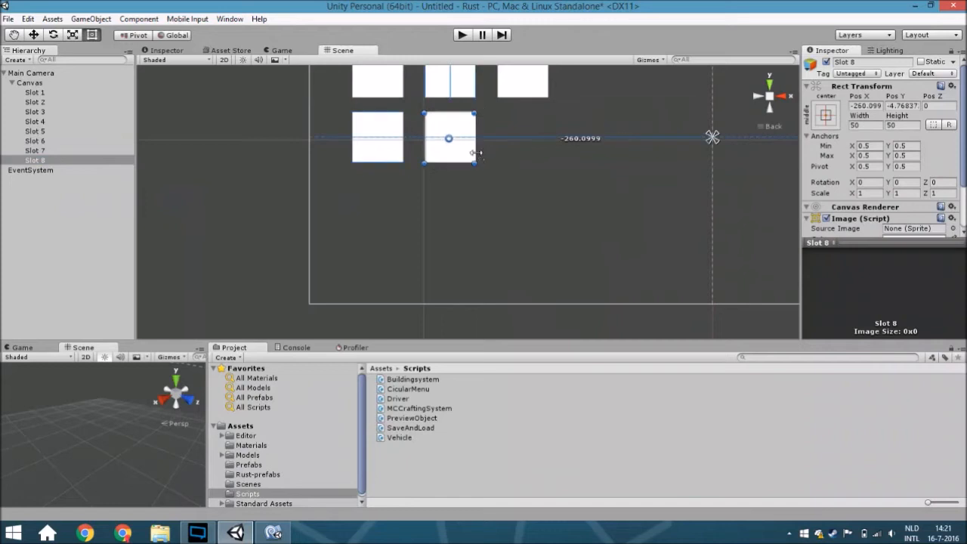
right_click(35, 161)
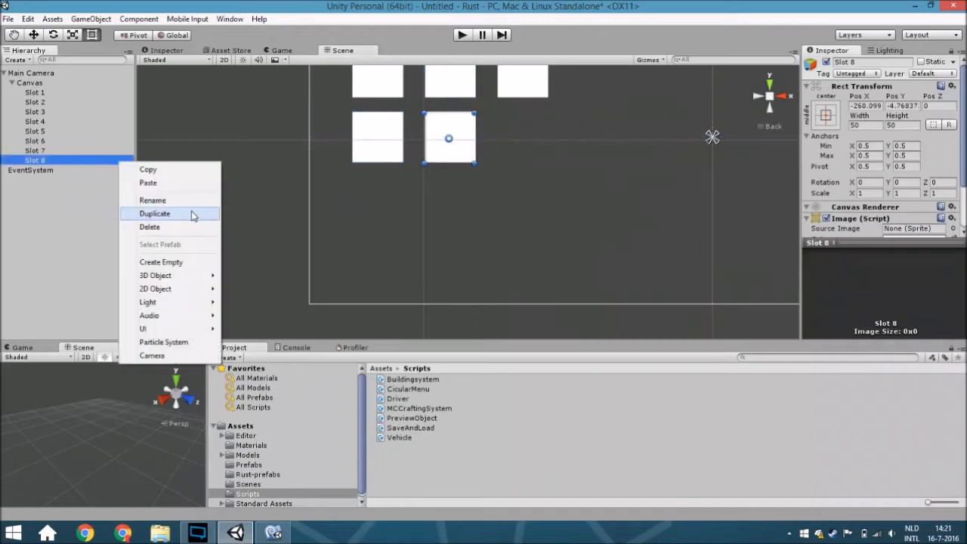
click(154, 213)
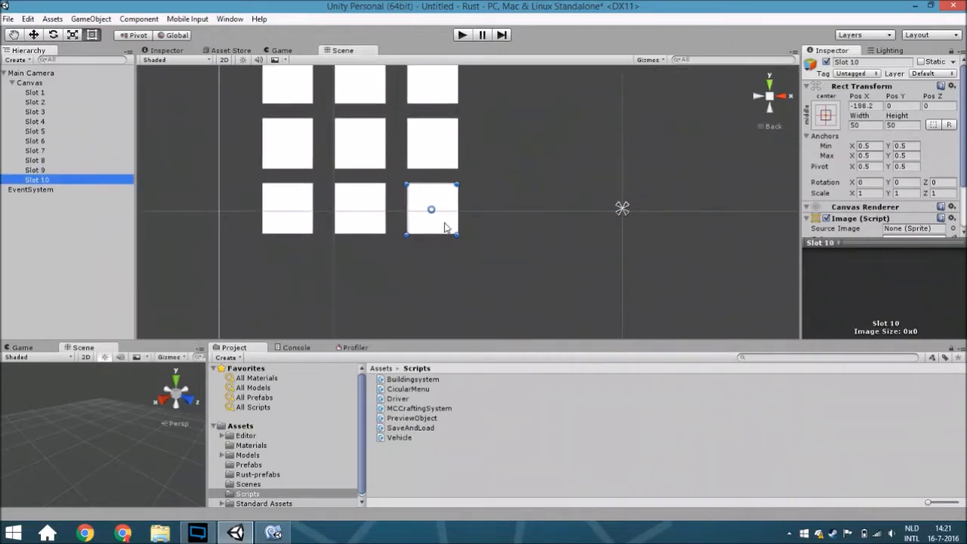
drag(430, 209, 659, 119)
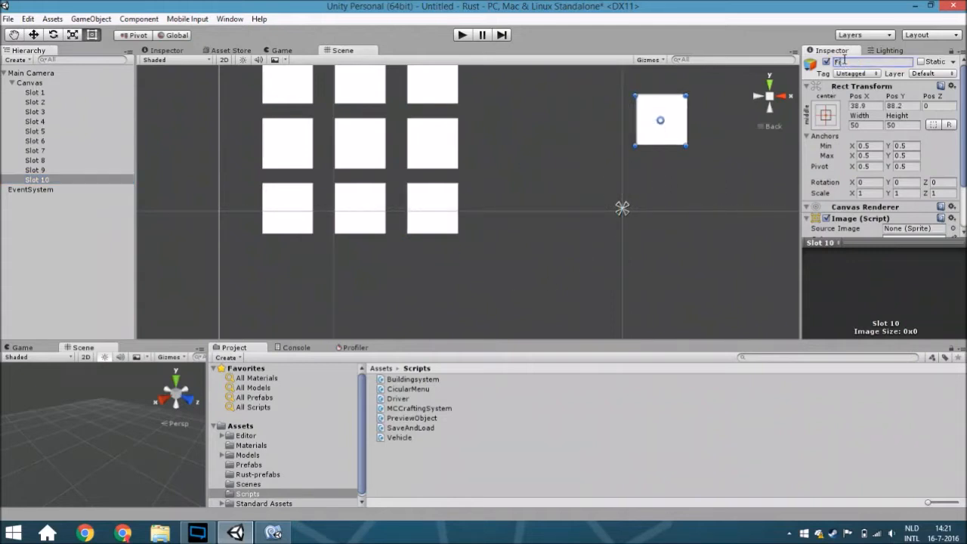
Rename the separate slot Final and add a Text element to the Canvas
text(Final)
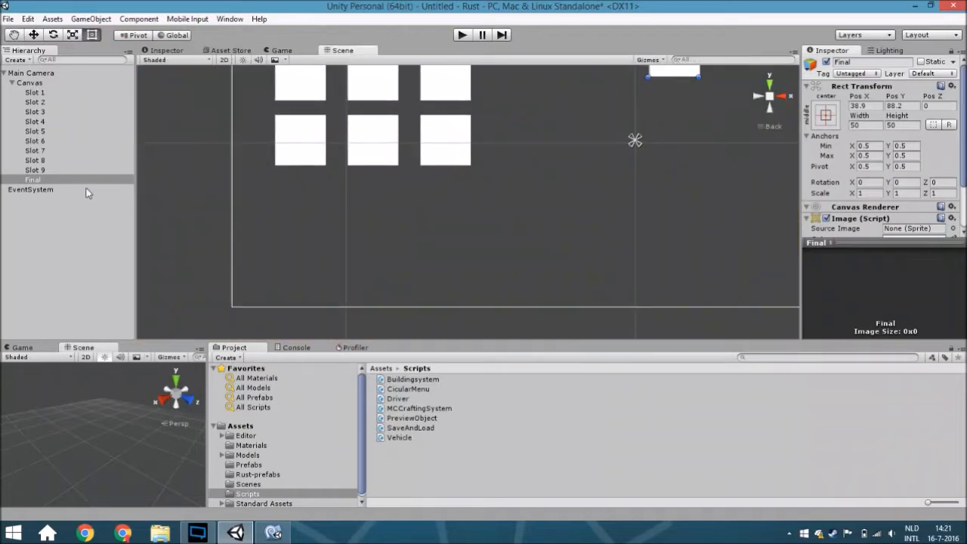
right_click(30, 82)
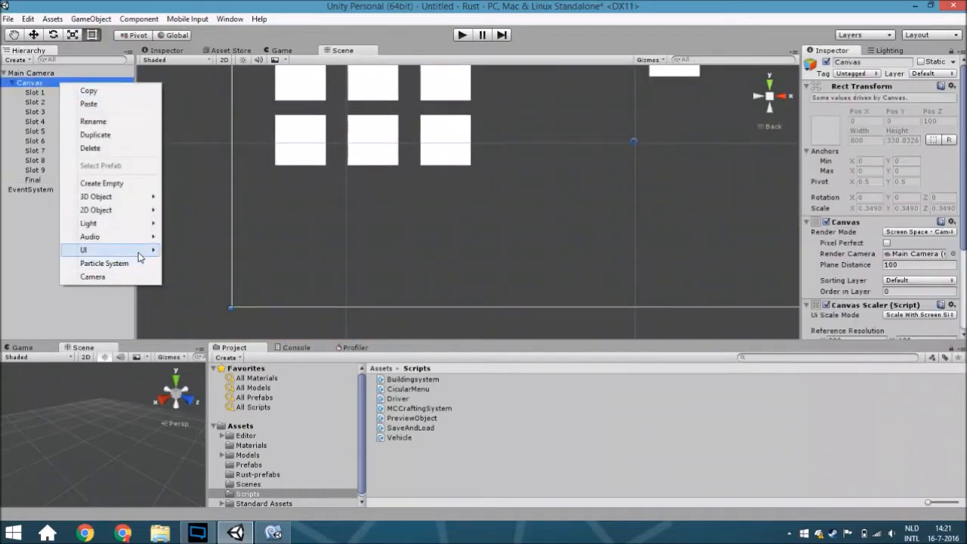
click(83, 249)
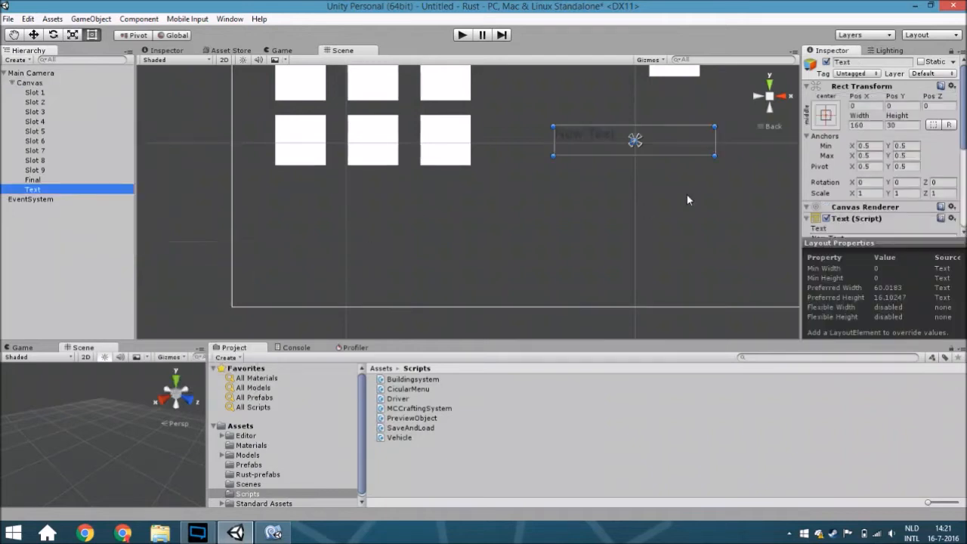
mouse_move(707, 215)
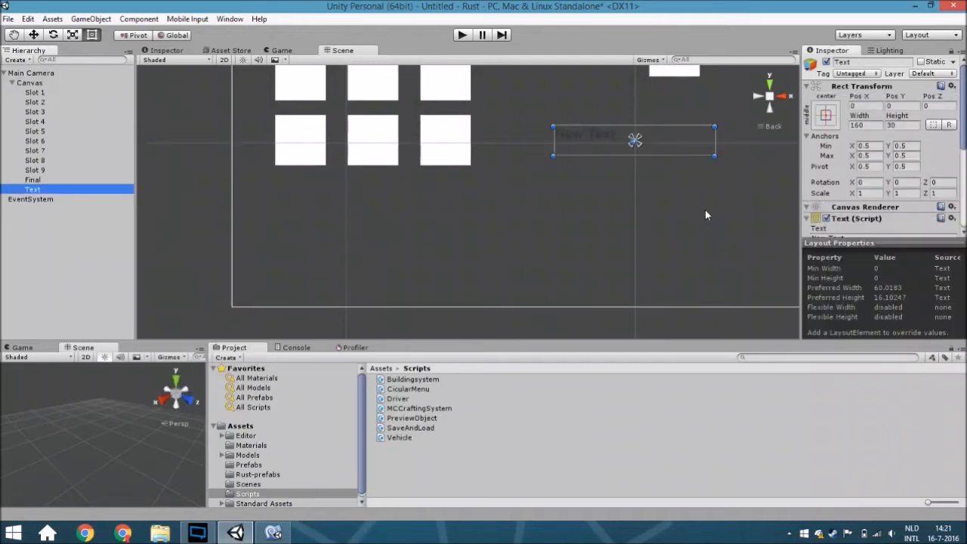
right_click(30, 82)
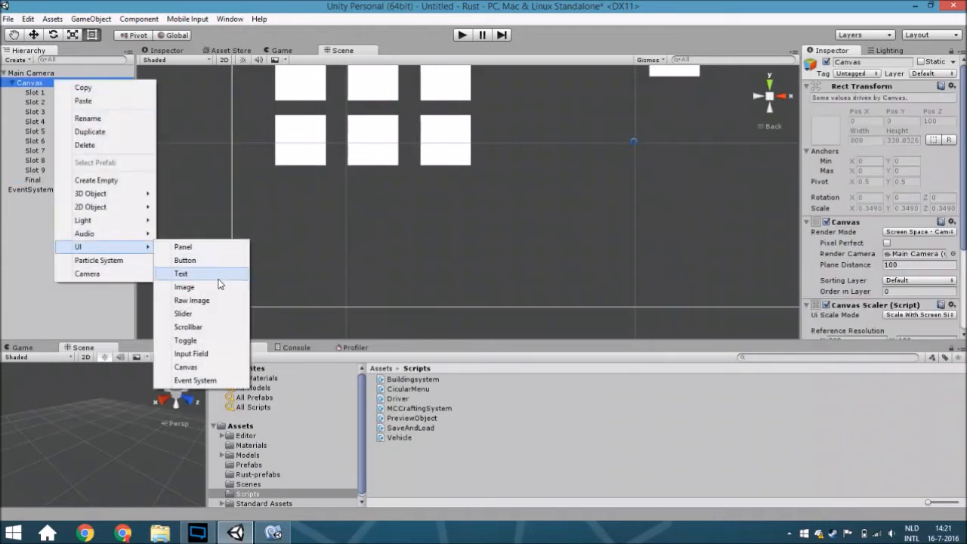
Add an Input Field below the slot grid and duplicate it into three rows of three
click(190, 354)
text(50)
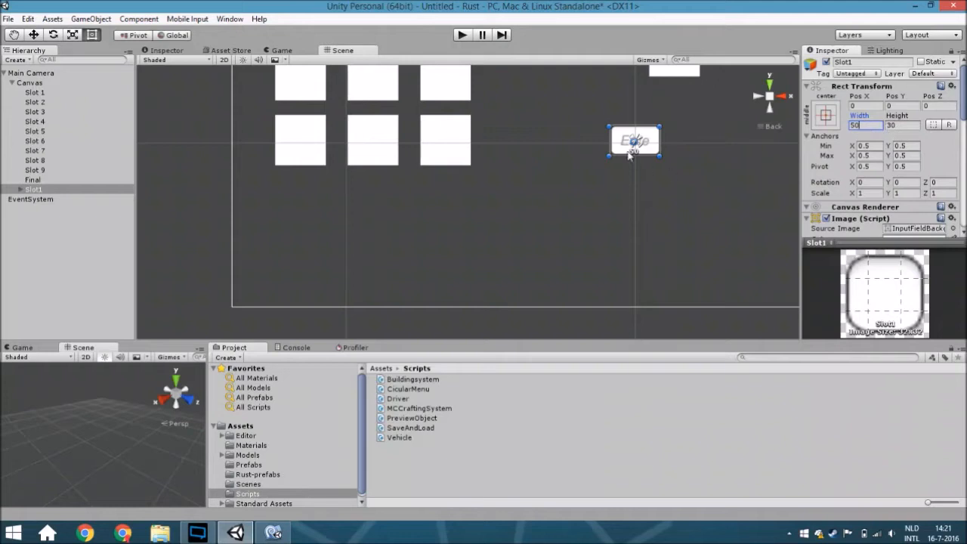
drag(634, 140, 290, 199)
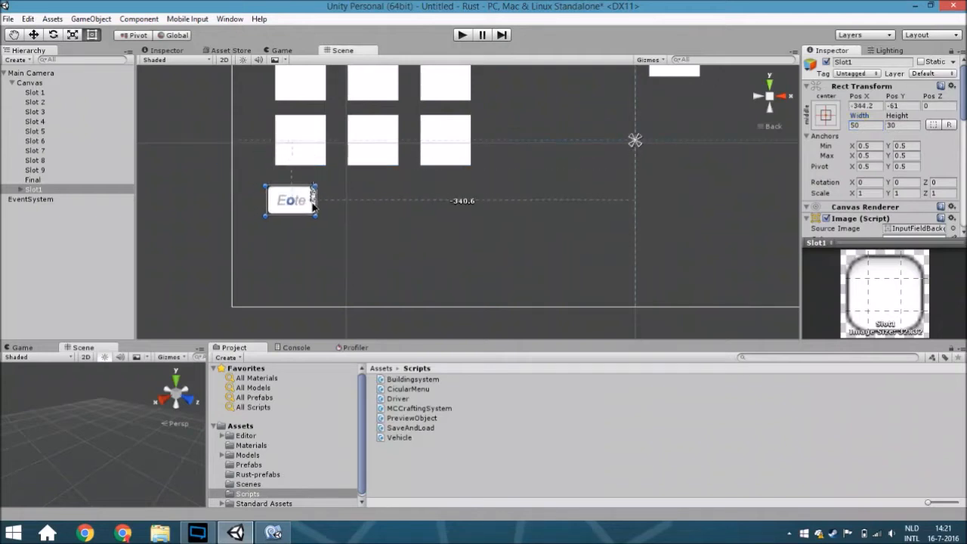
drag(290, 200, 300, 189)
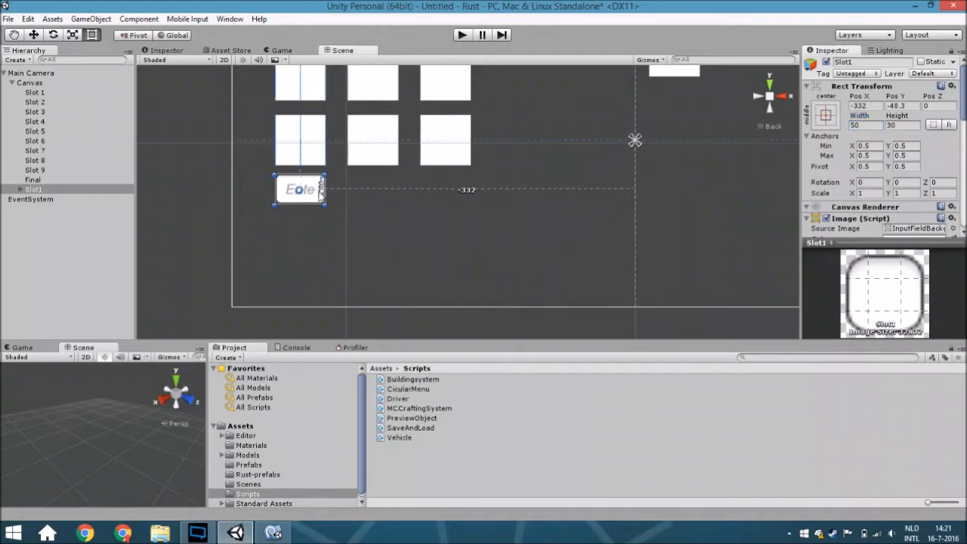
click(33, 200)
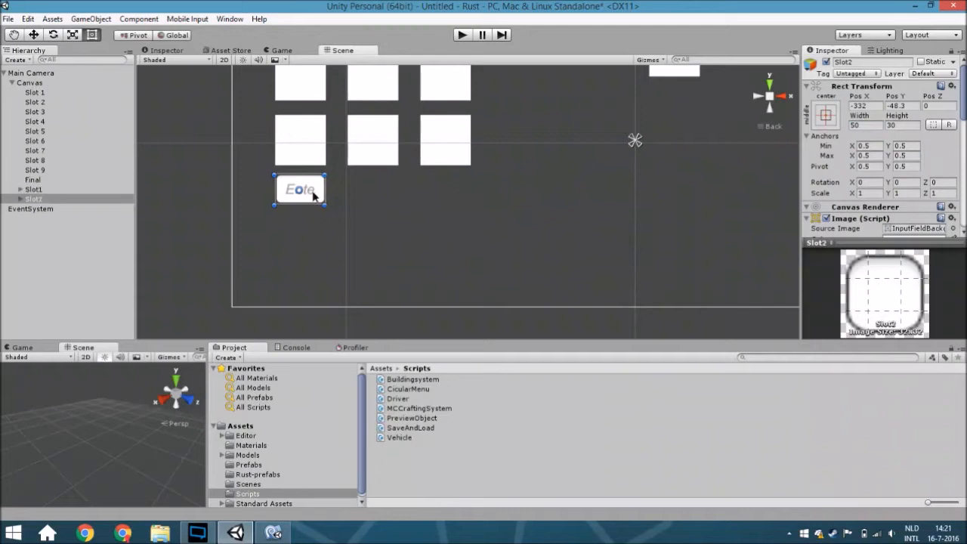
drag(300, 189, 370, 191)
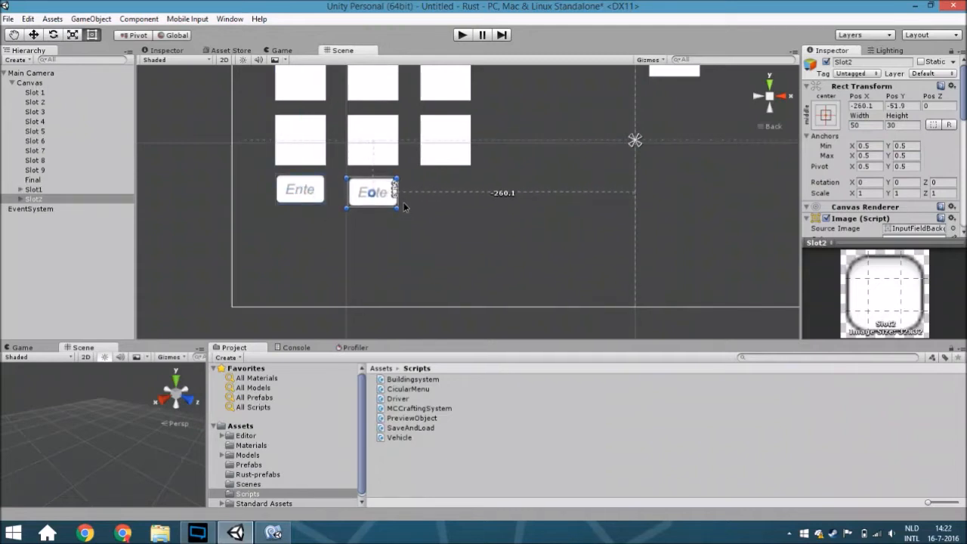
drag(372, 192, 372, 189)
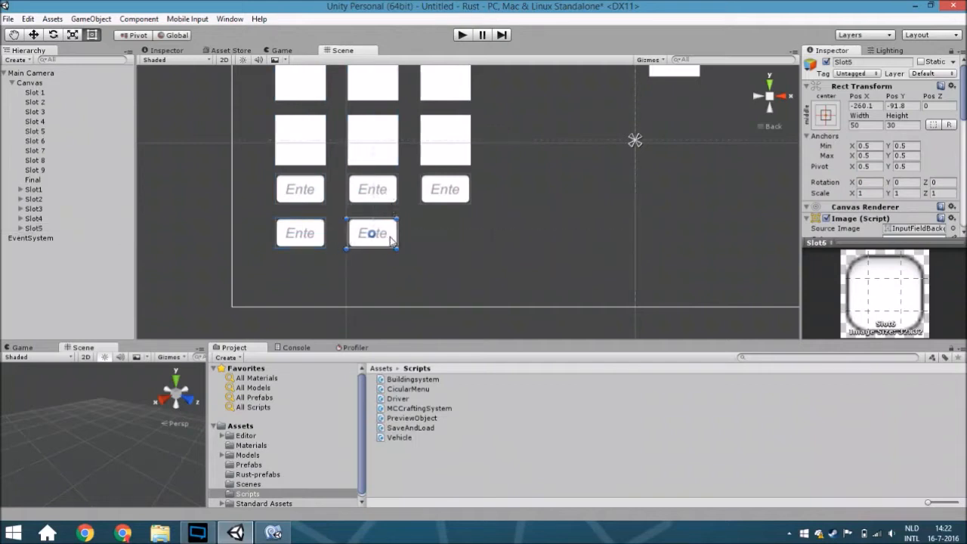
drag(372, 233, 447, 232)
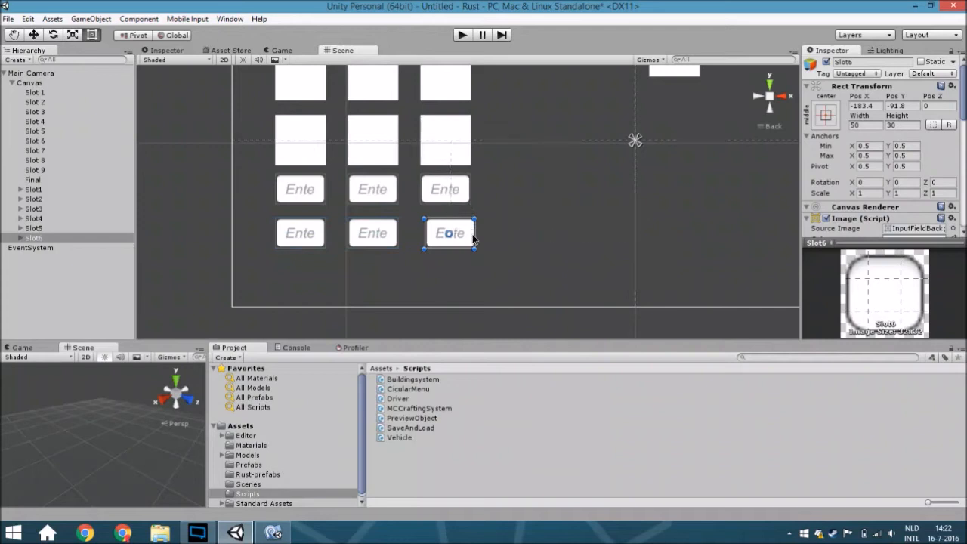
mouse_move(668, 330)
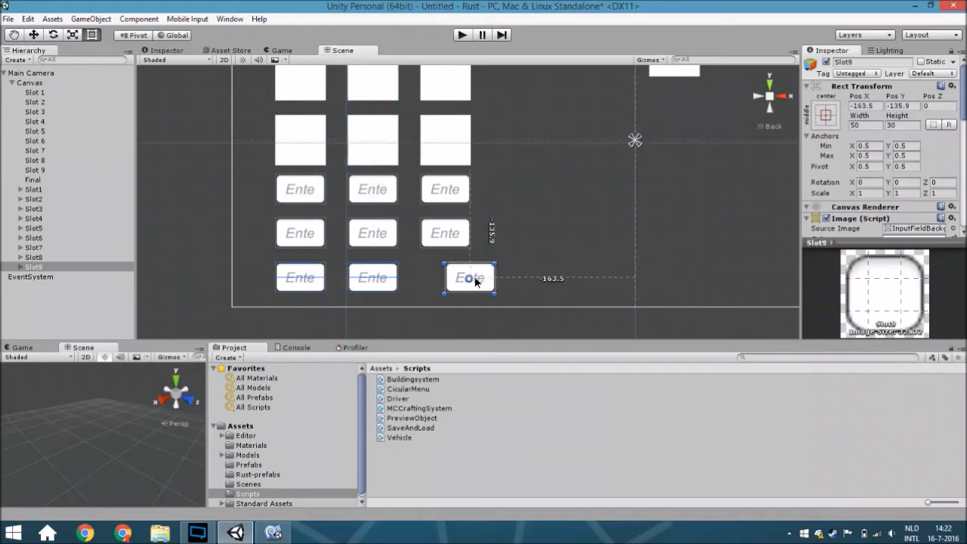
drag(470, 278, 445, 278)
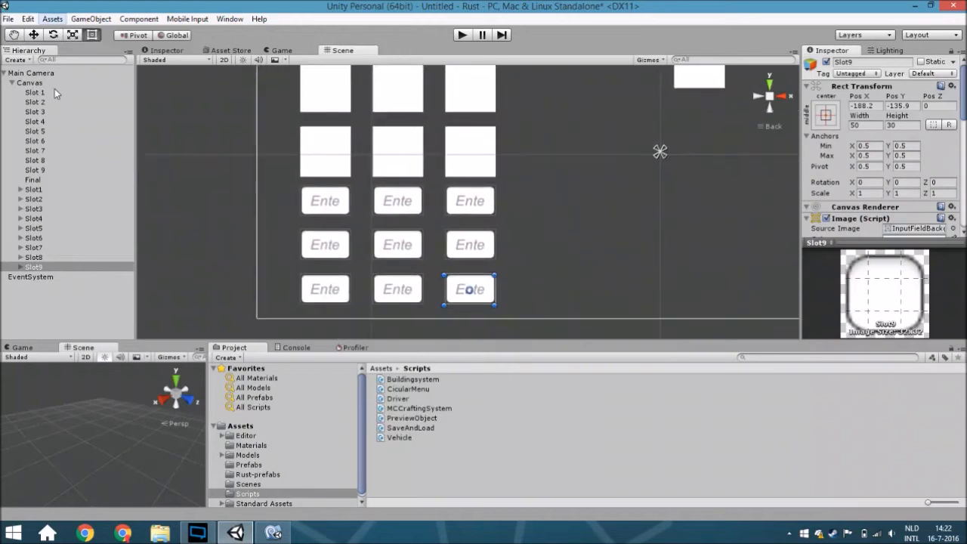
On the Main Camera's crafting component, set the Craftslots list size to 9
click(35, 73)
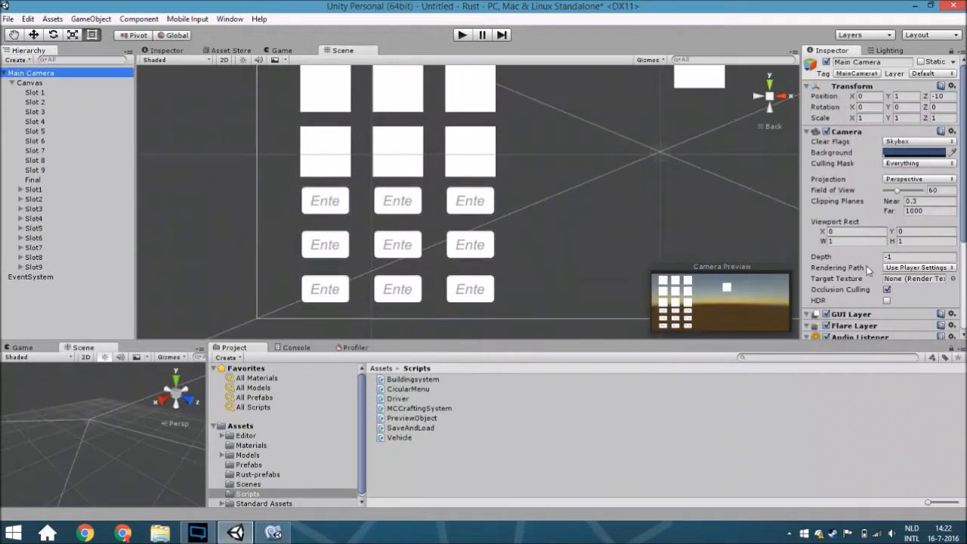
scroll(down, 3)
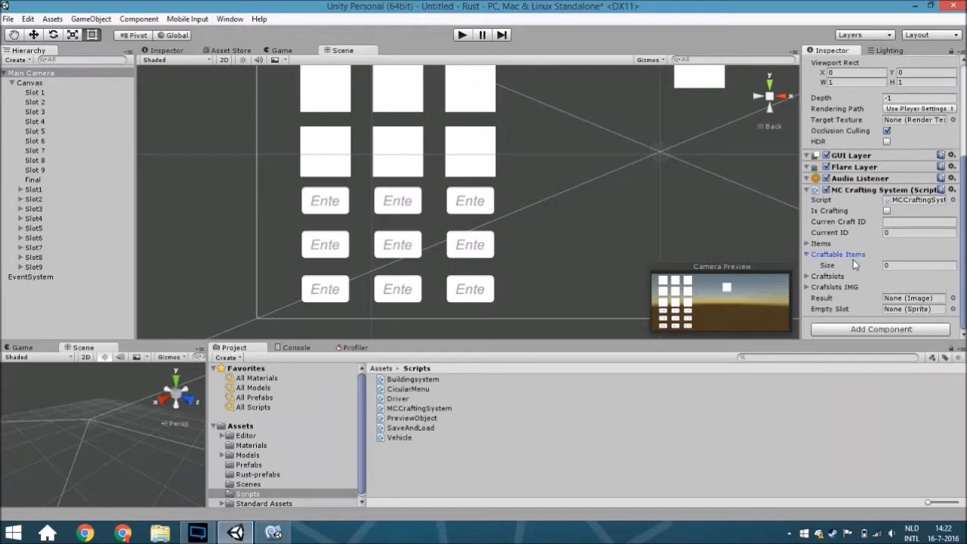
click(808, 266)
text(9)
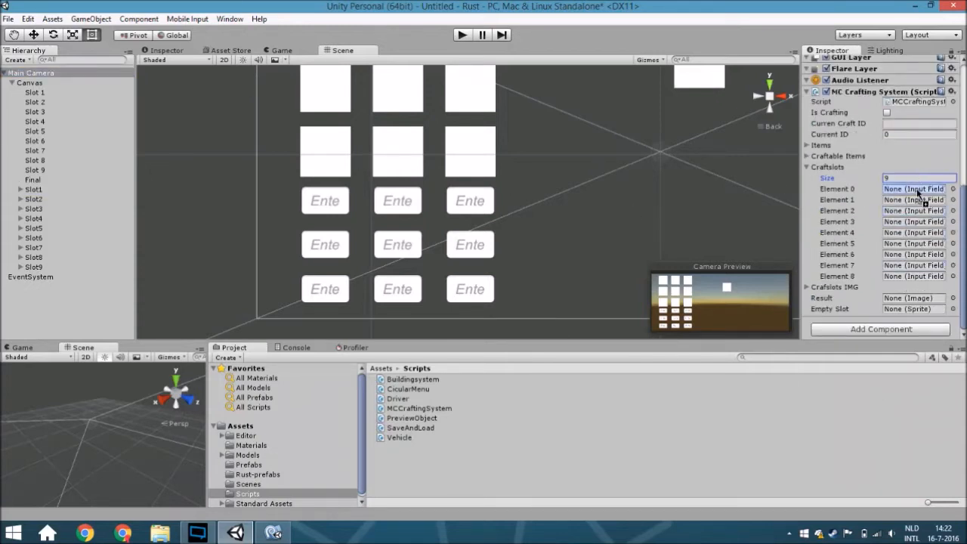
click(914, 187)
text(1)
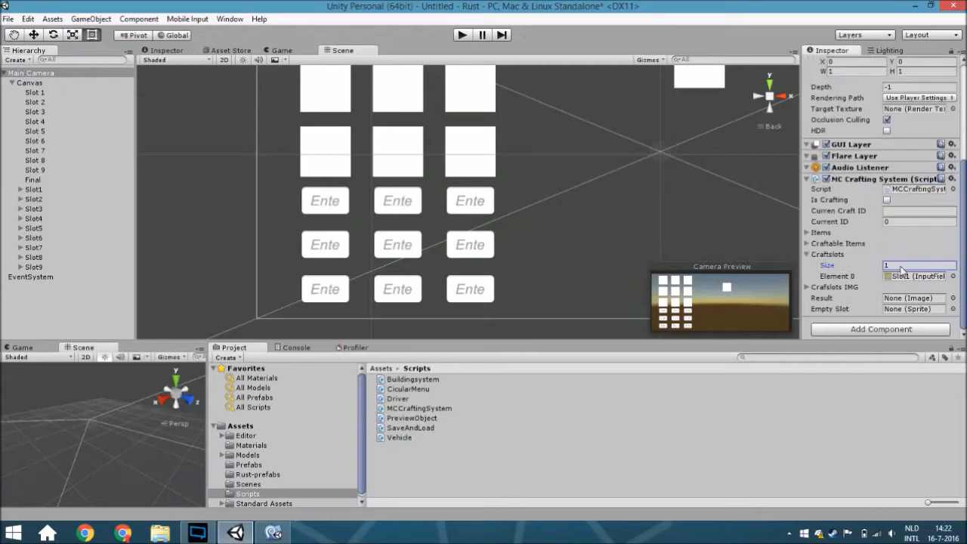
text(9)
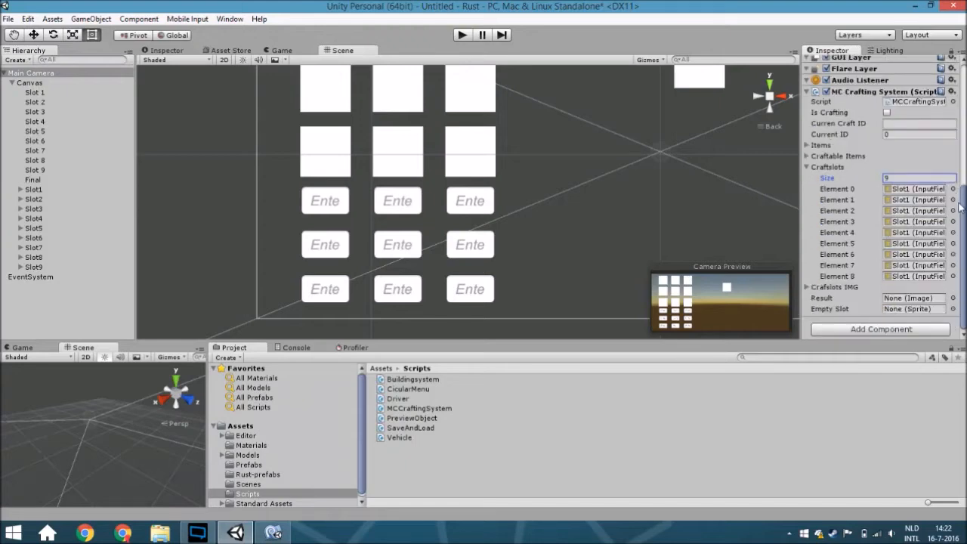
Link the Craftslots entries to input fields Slot1 through Slot9 in order
click(952, 199)
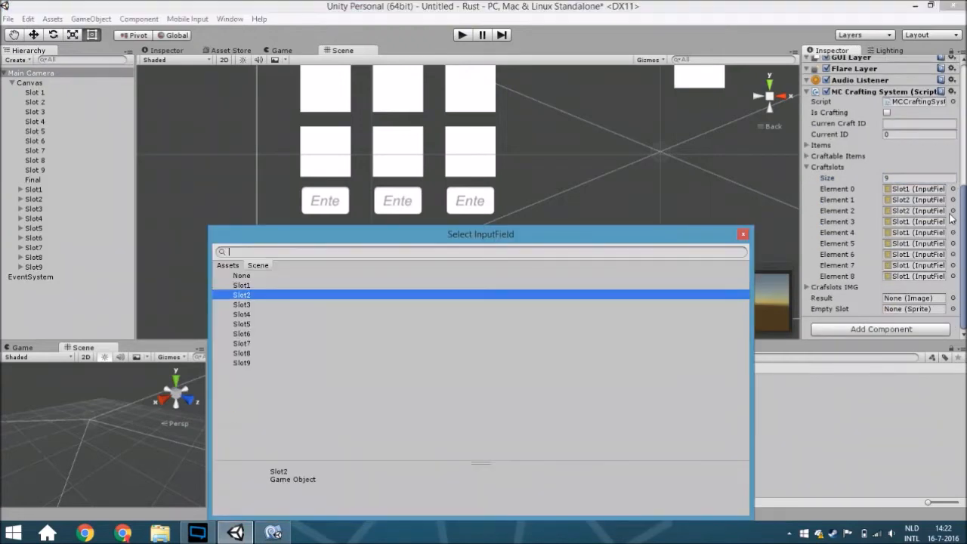
click(242, 313)
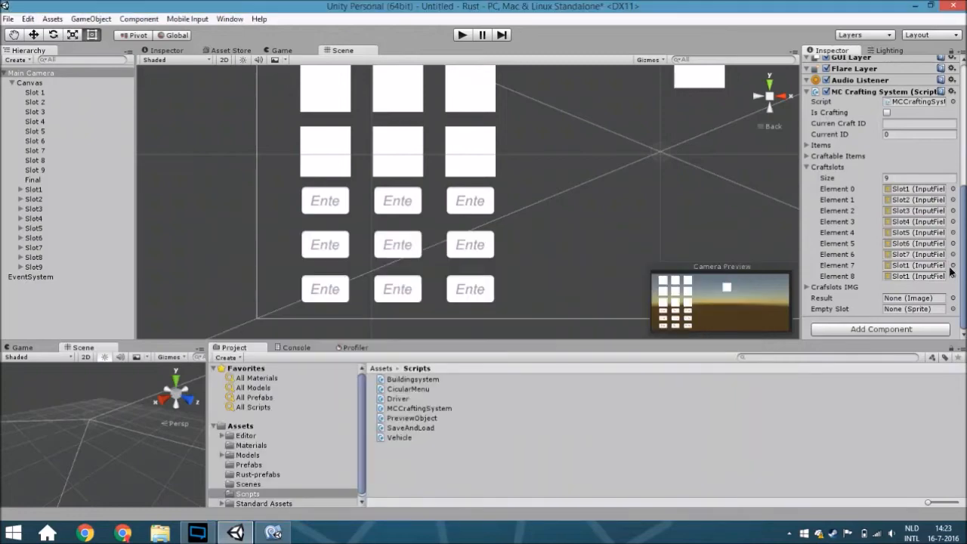
click(952, 275)
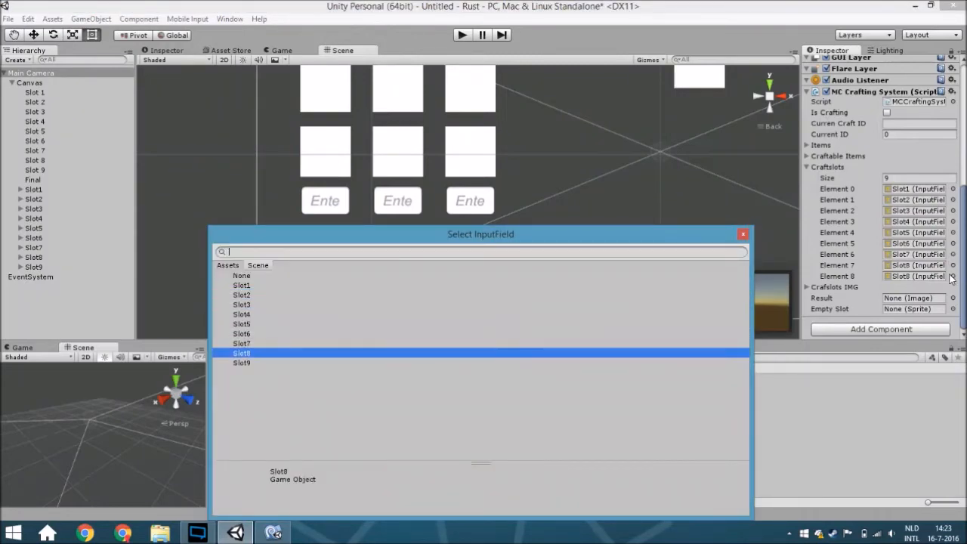
click(744, 233)
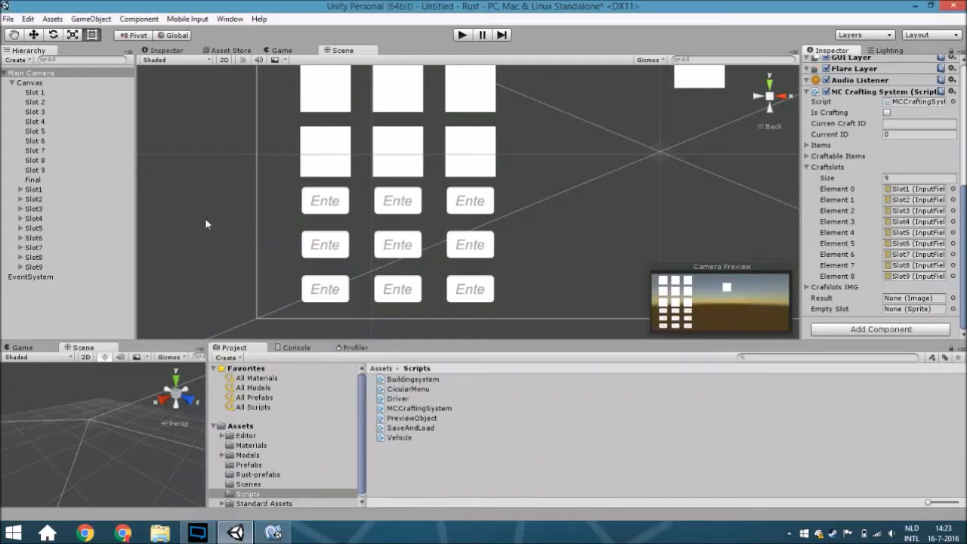
mouse_move(42, 168)
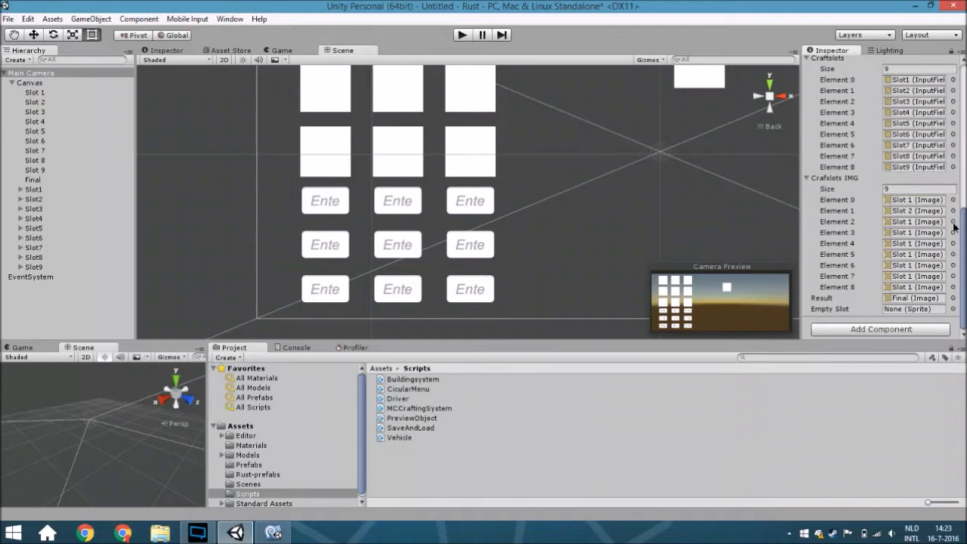
Link the nine Craftslots IMG entries to images Slot 1–Slot 9 and set Result to Final
click(952, 232)
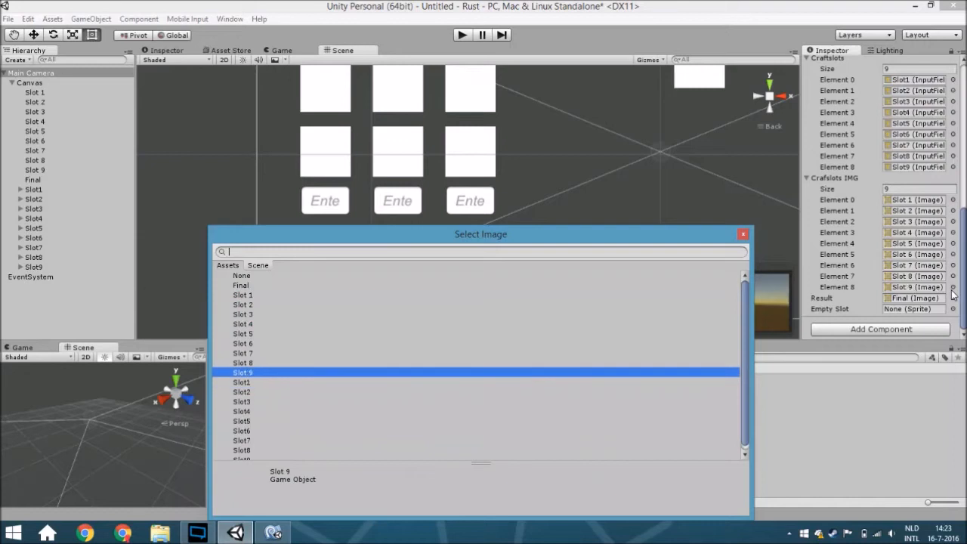
click(742, 233)
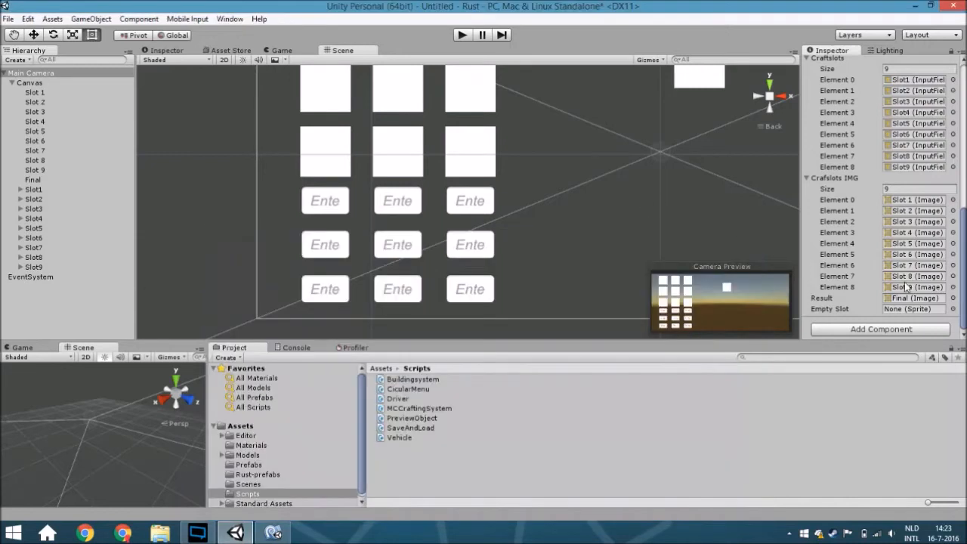
scroll(up, 3)
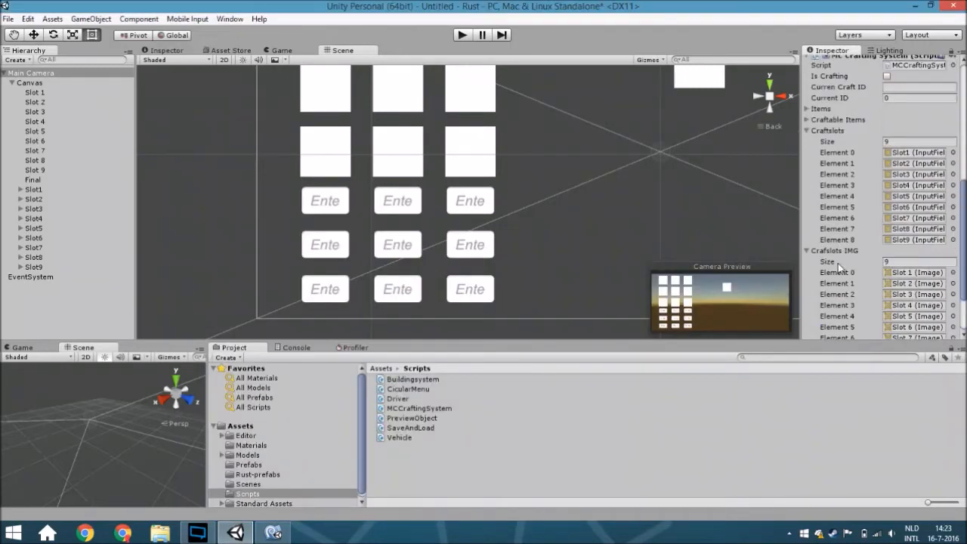
Review the import settings of the axe, cube, metal, sword and X-sign_UI sprites in the UI folder
scroll(up, 3)
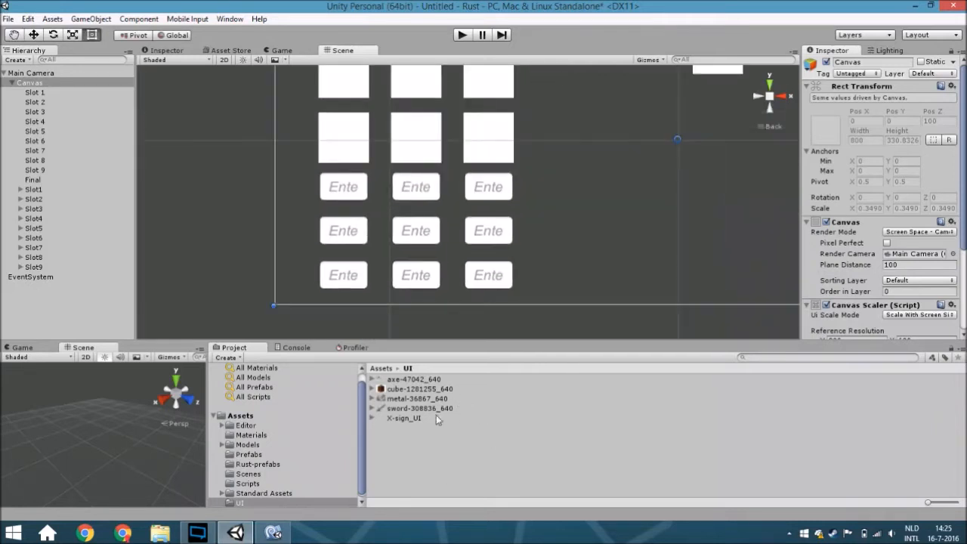
click(414, 378)
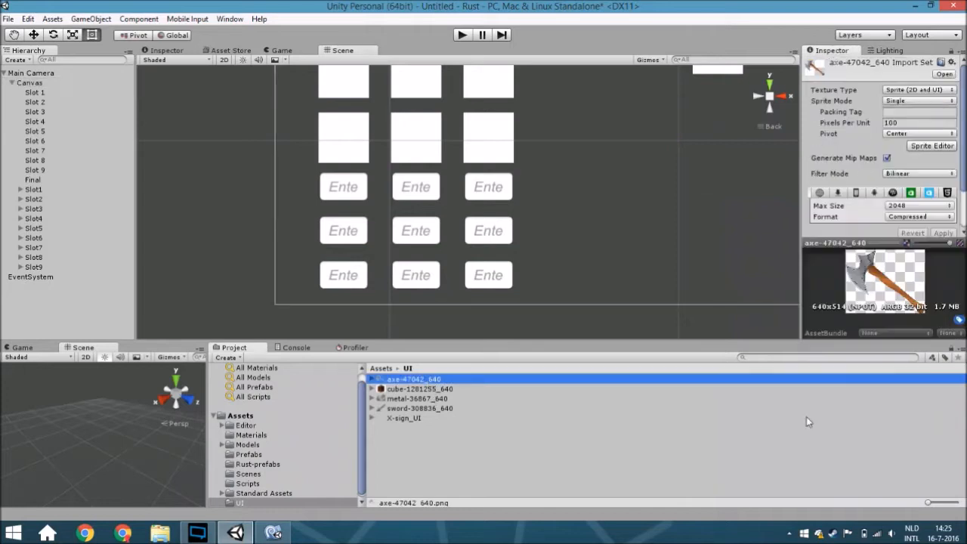
click(421, 389)
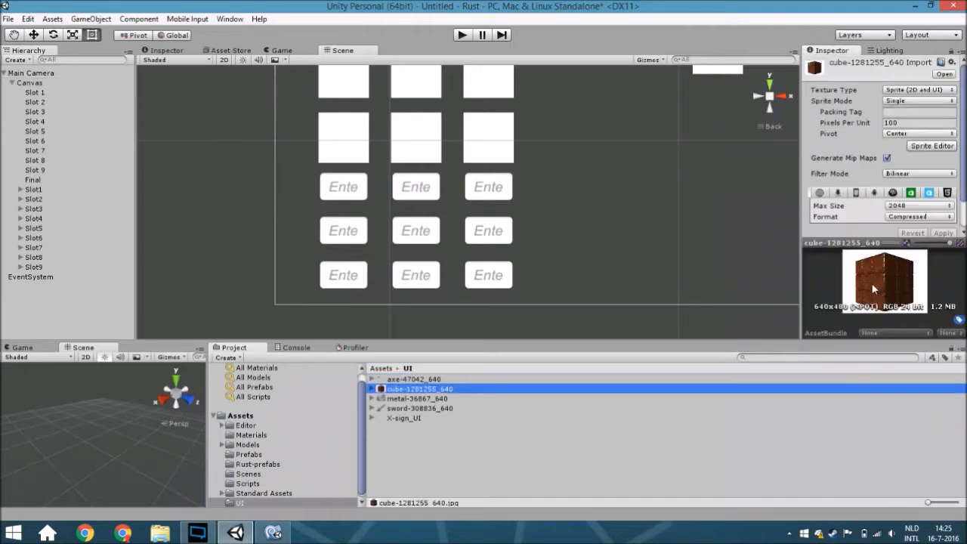
click(418, 399)
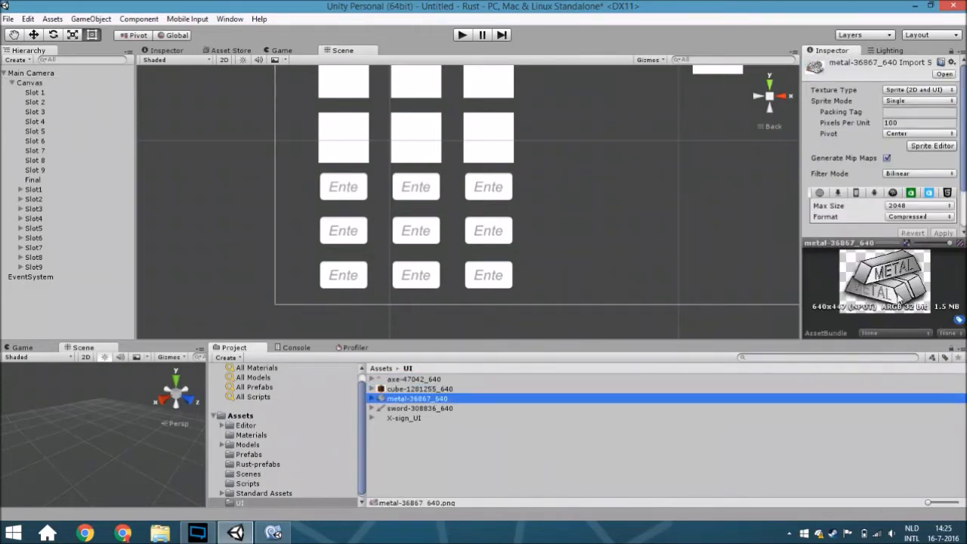
click(405, 417)
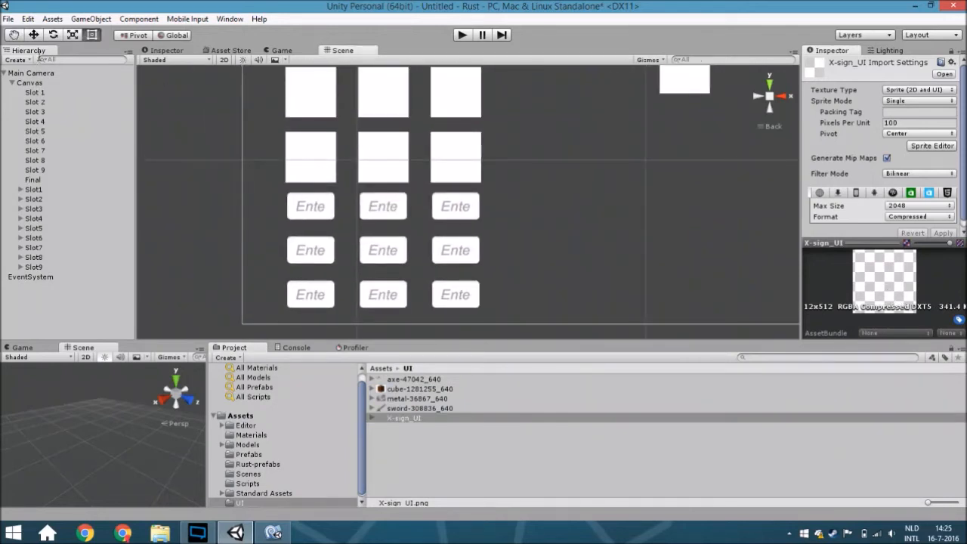
Select Slot 1–Slot 9 and give them the X-sign_UI source sprite
click(35, 92)
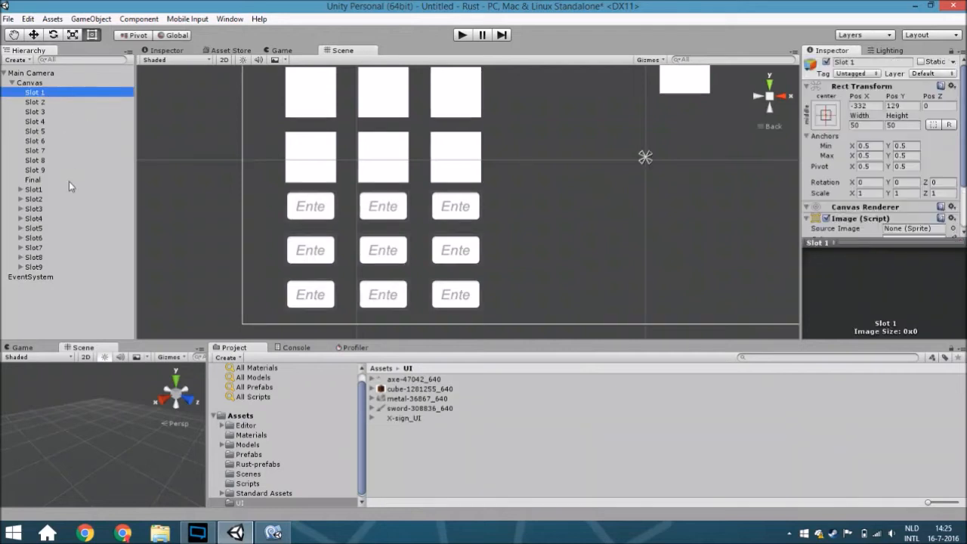
click(33, 170)
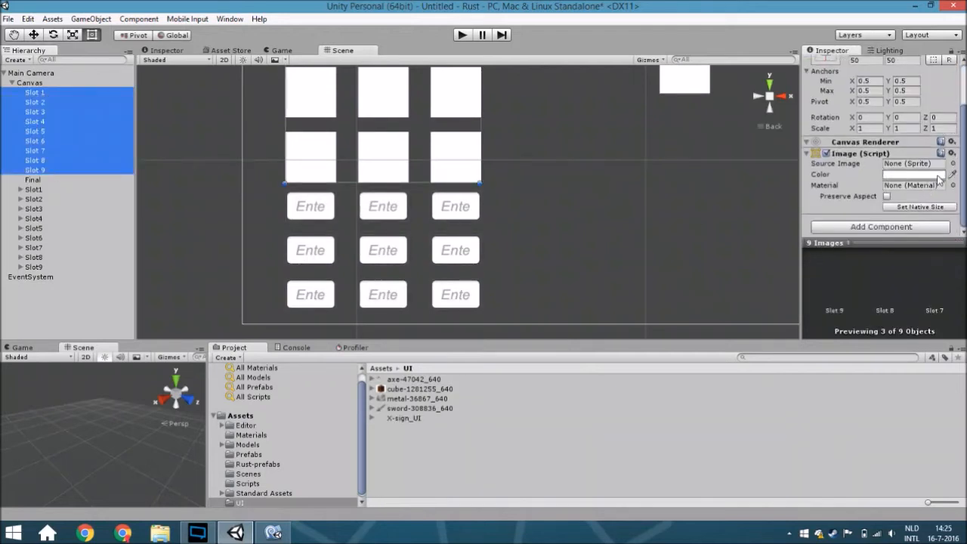
click(953, 164)
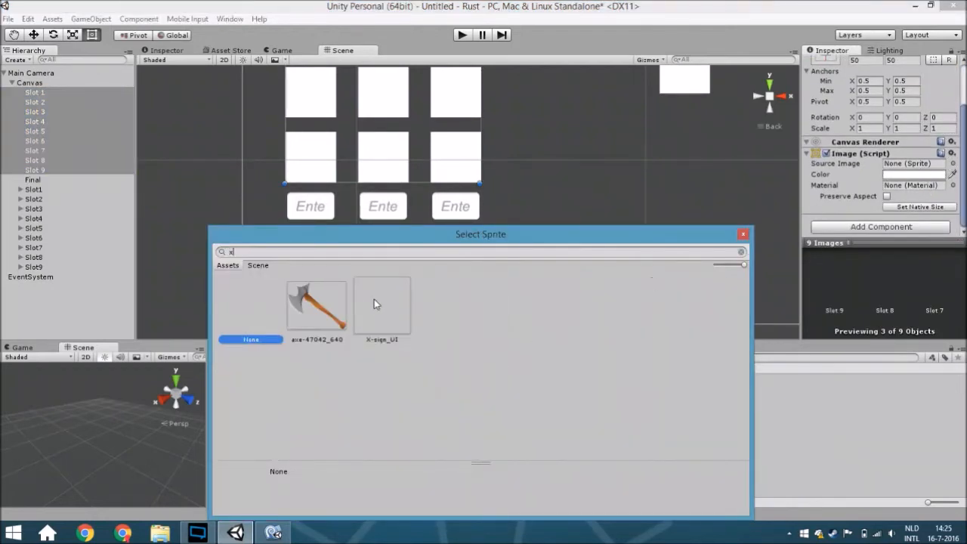
double_click(381, 306)
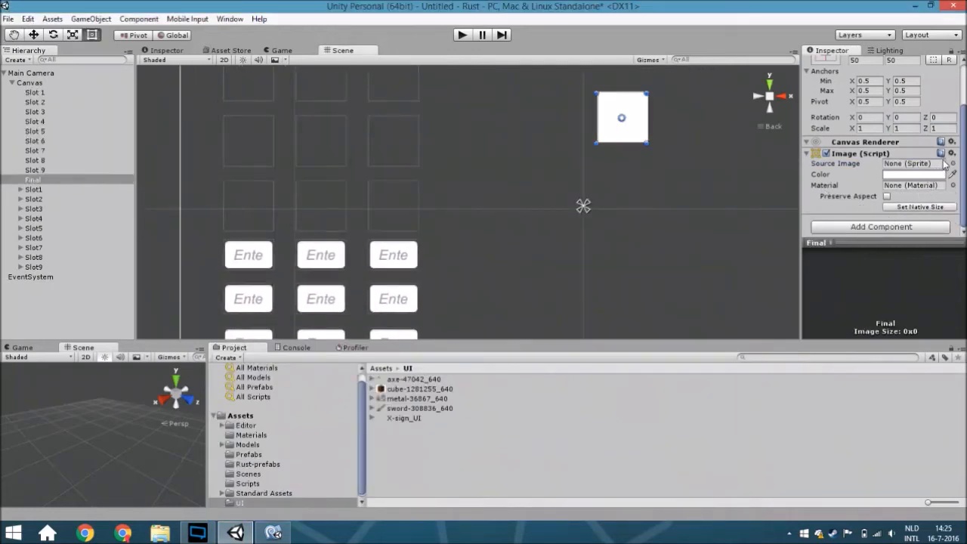
Set the Source Image of all ten images, including Final, to the Knob sprite
click(952, 163)
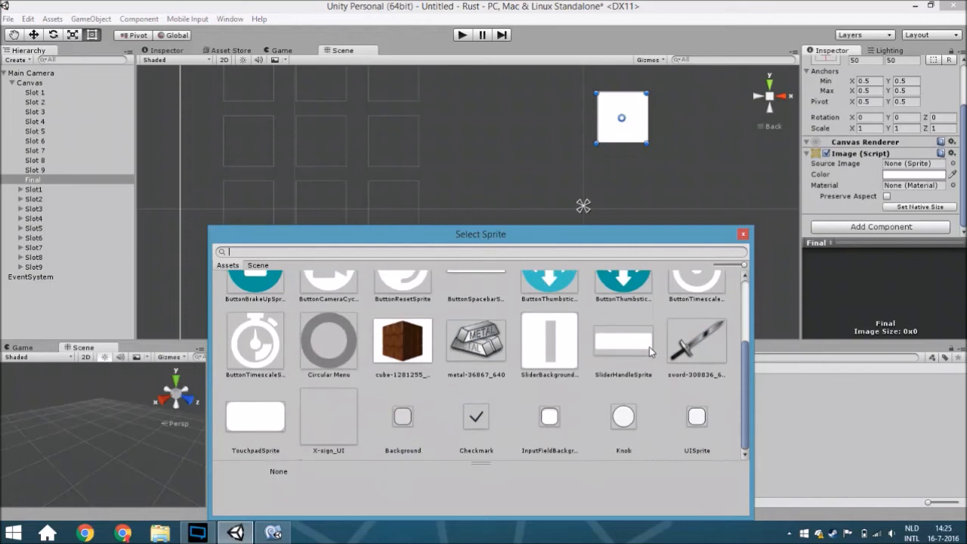
scroll(up, 3)
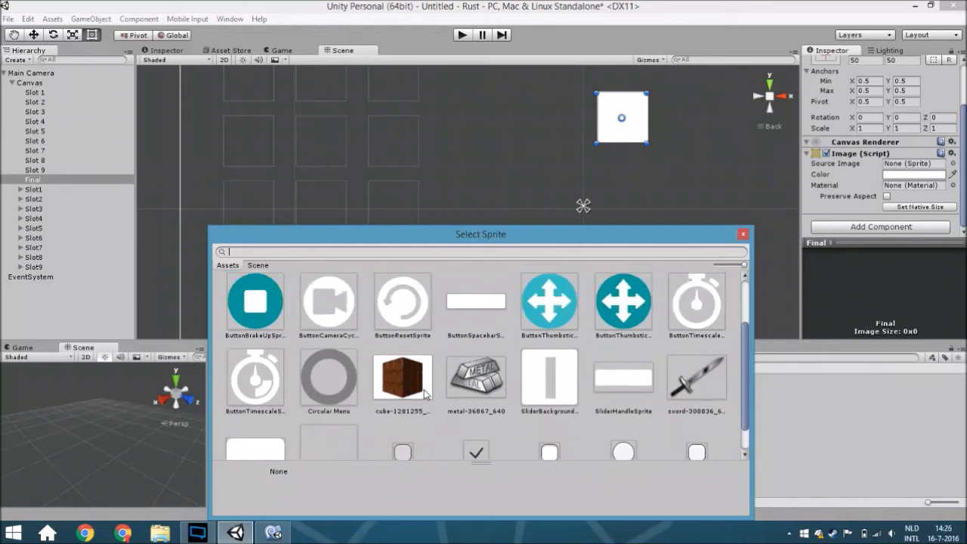
scroll(up, 3)
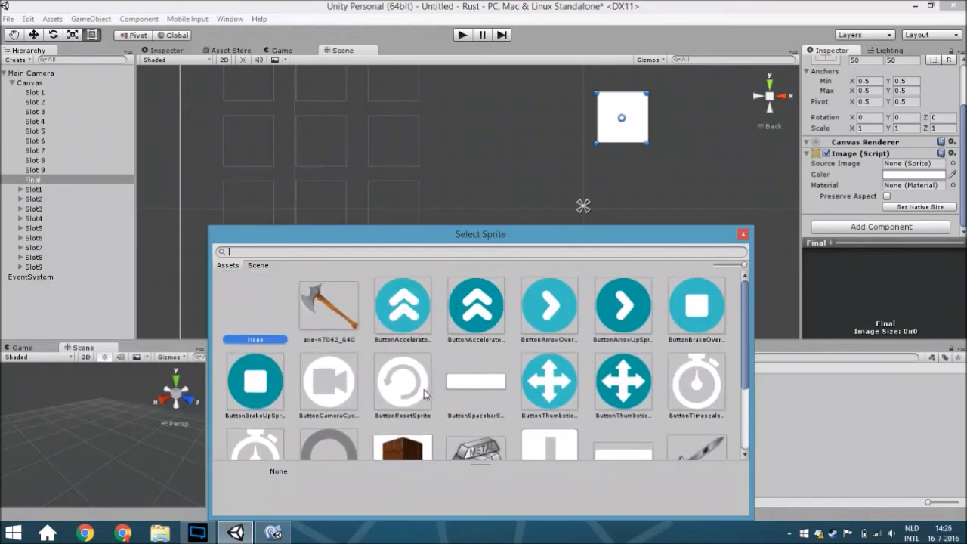
text(x)
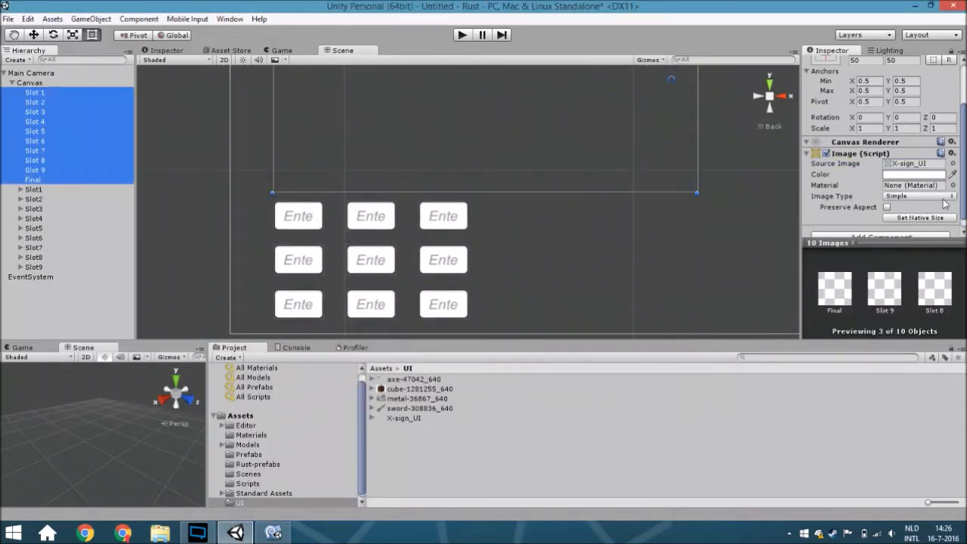
click(952, 164)
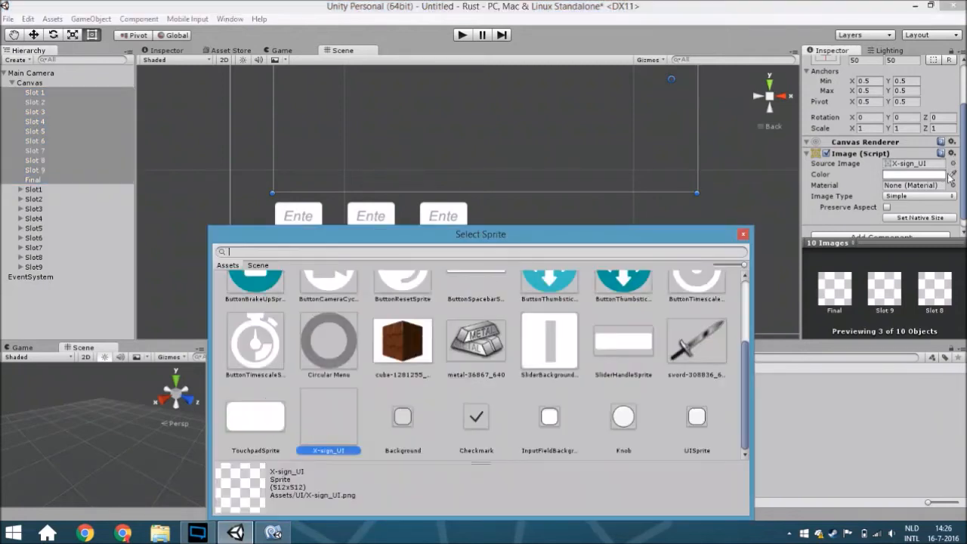
click(623, 417)
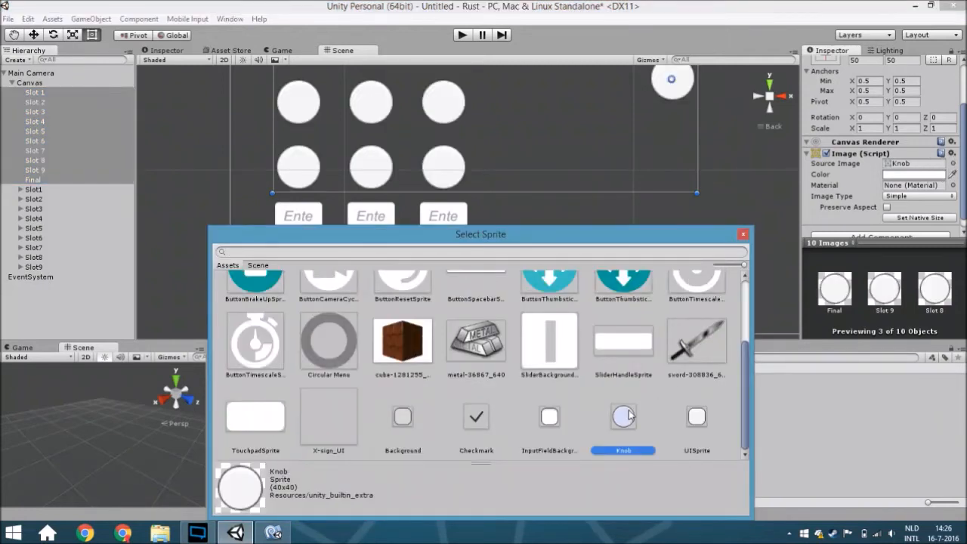
click(744, 234)
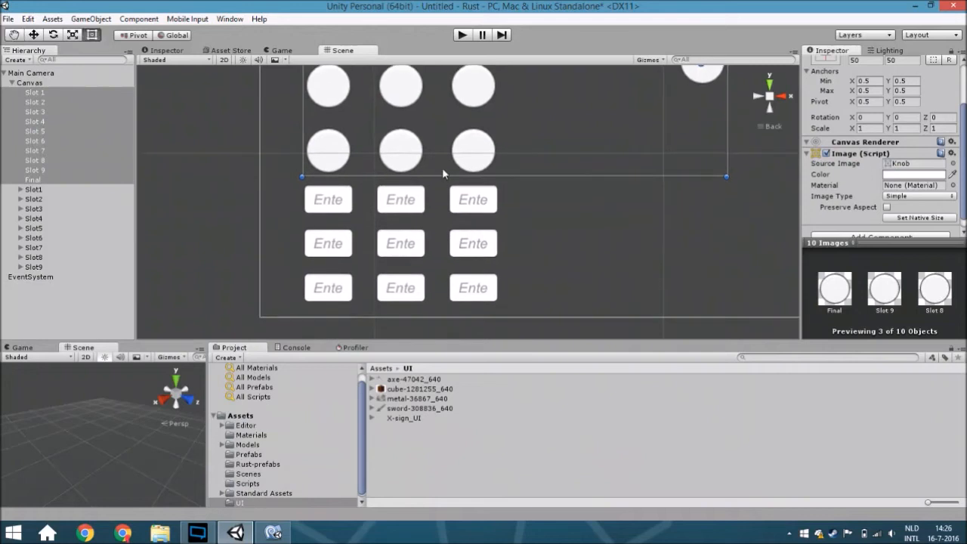
Assign the Knob sprite to the Empty Slot field of the MC Crafting System on Main Camera
click(30, 72)
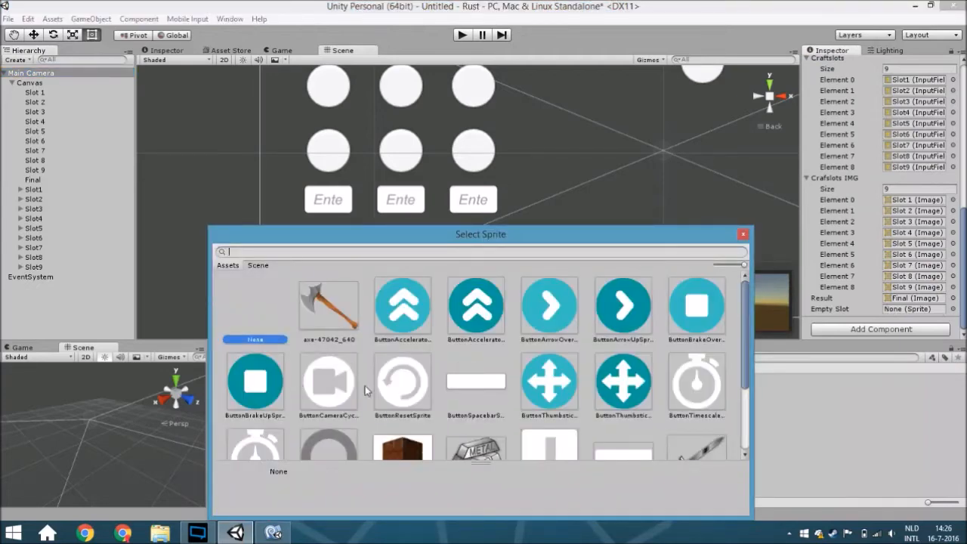
click(744, 233)
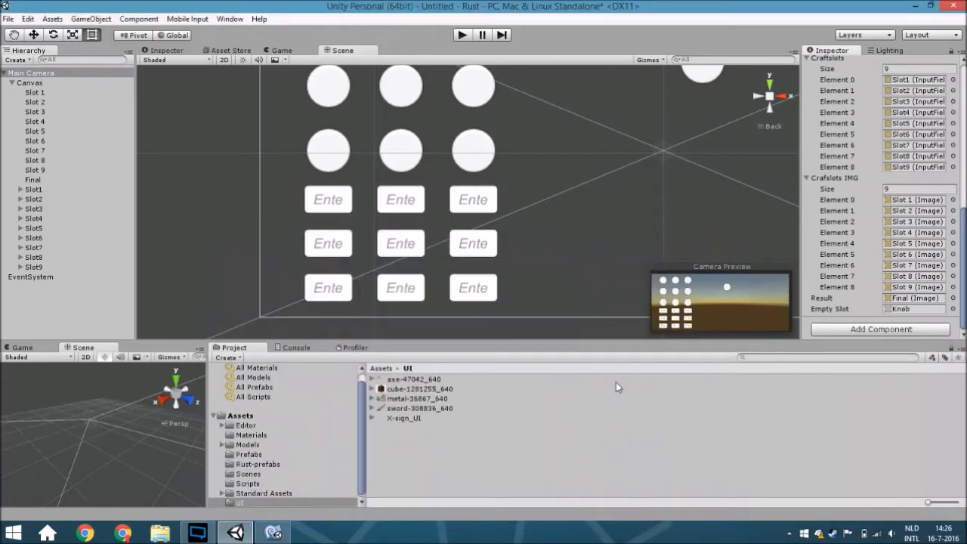
mouse_move(589, 244)
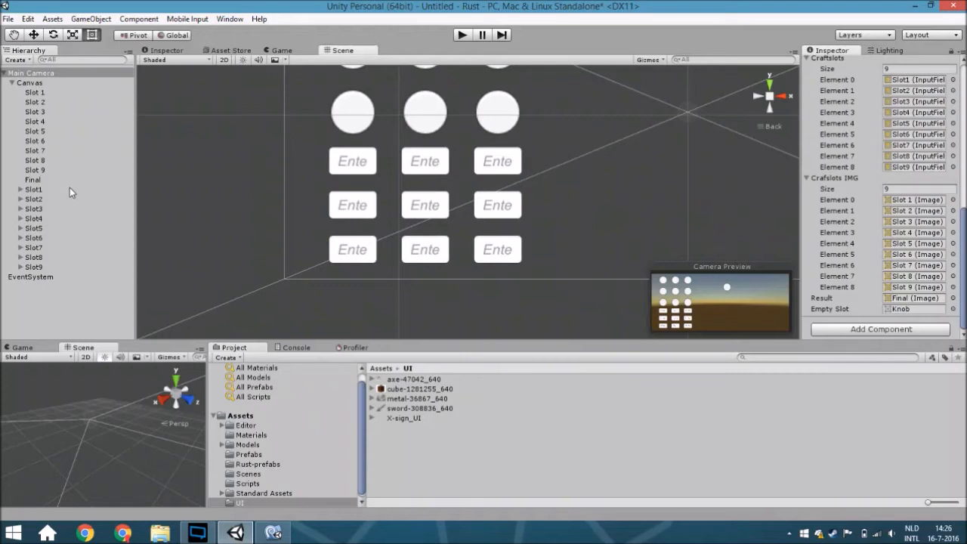
Set Items size to 4 and define Sword and Wood, each with its matching sprite
scroll(up, 3)
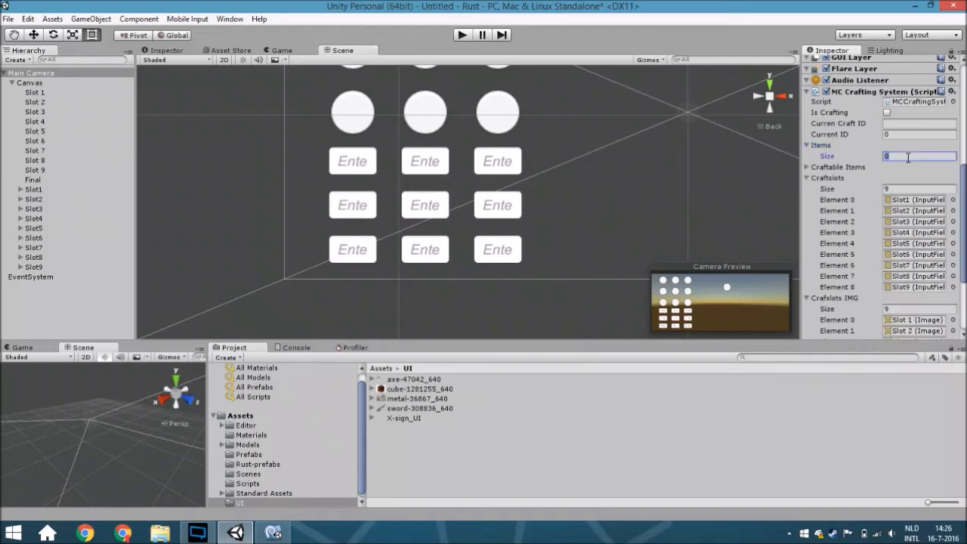
text(4)
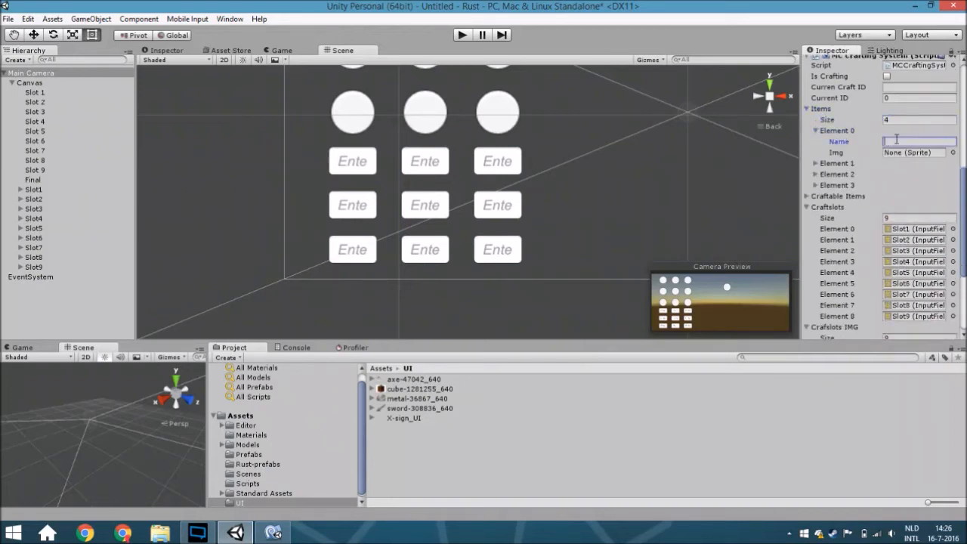
text(Sword)
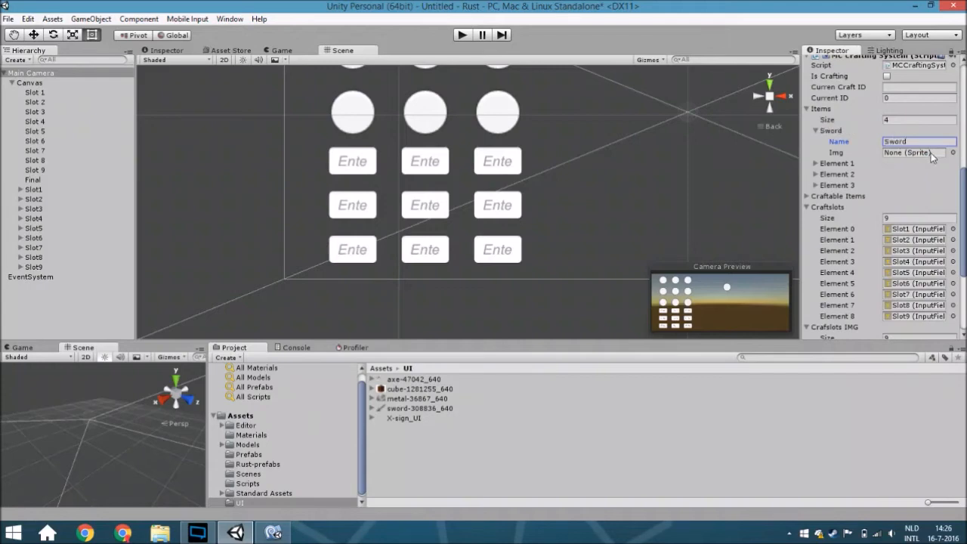
click(953, 152)
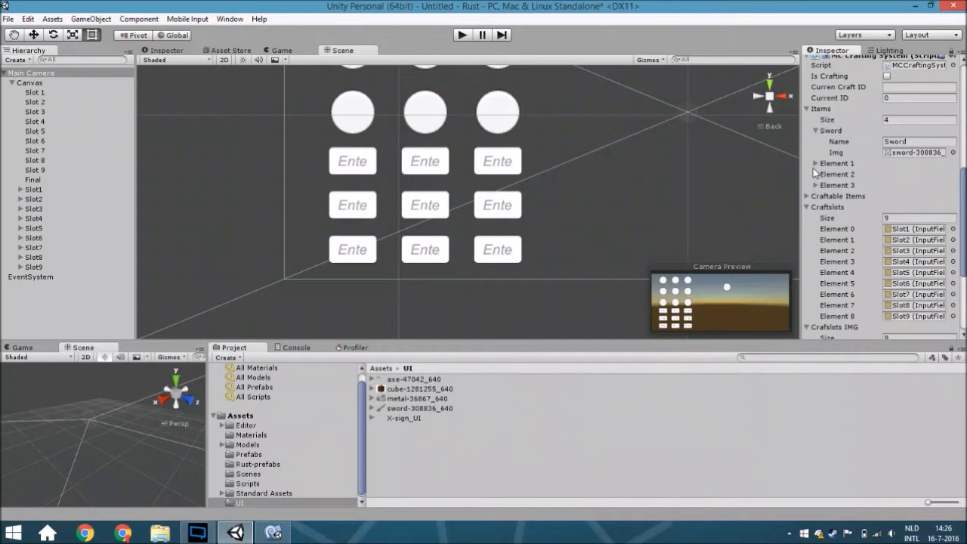
click(817, 163)
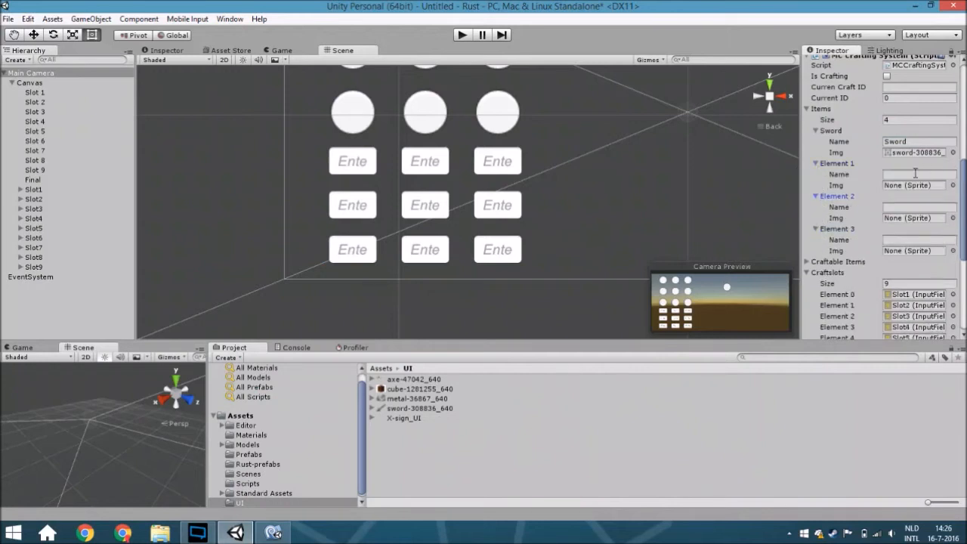
text(W)
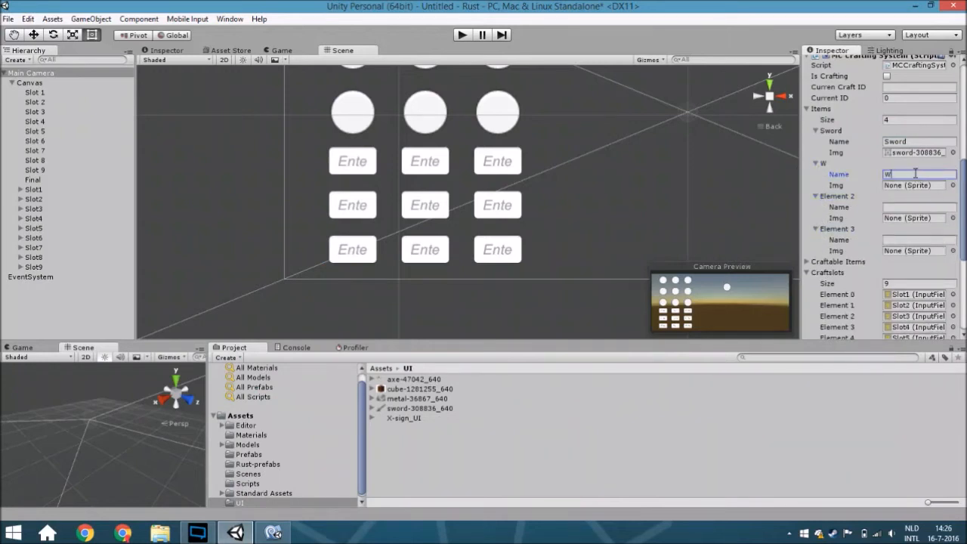
text(ood)
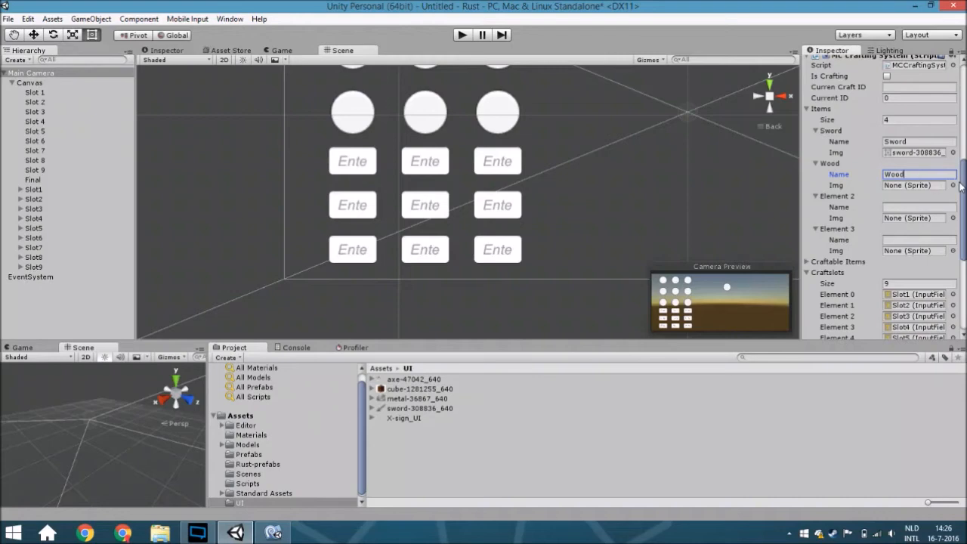
click(952, 185)
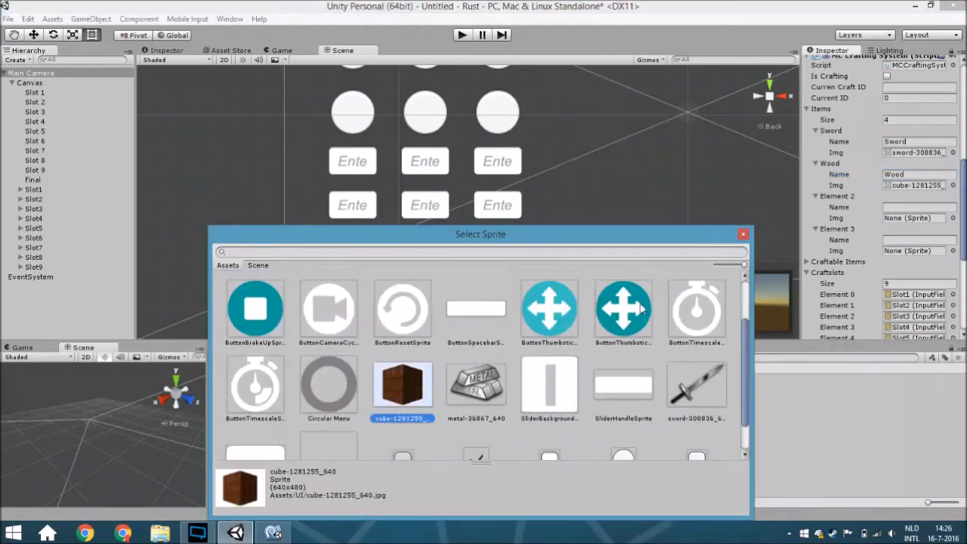
click(742, 232)
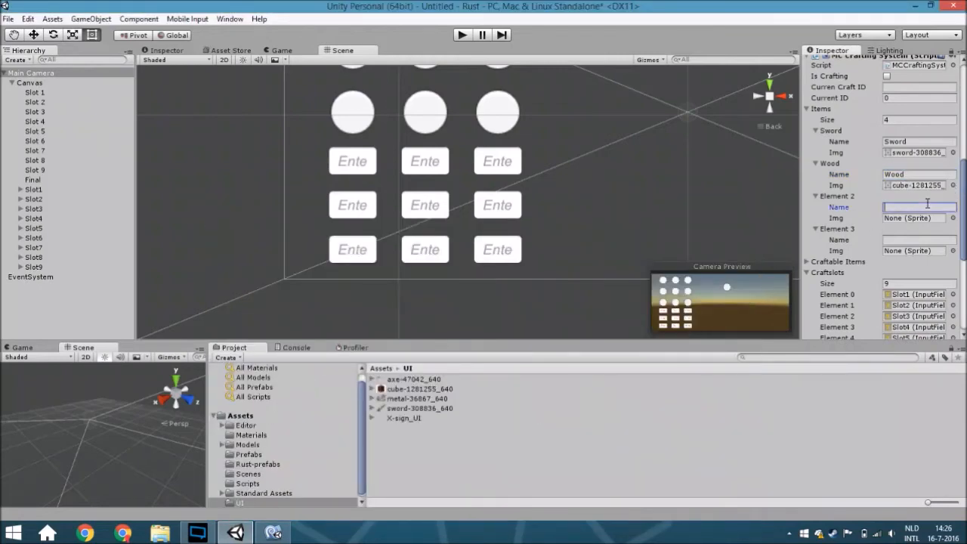
Define the Metal and Axe items with the metal and axe sprites
text(Metal)
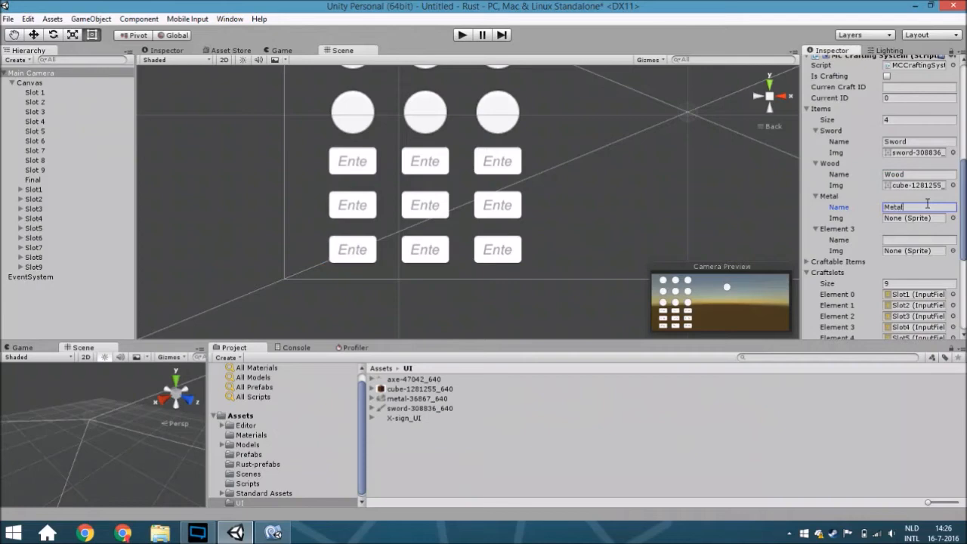
click(952, 218)
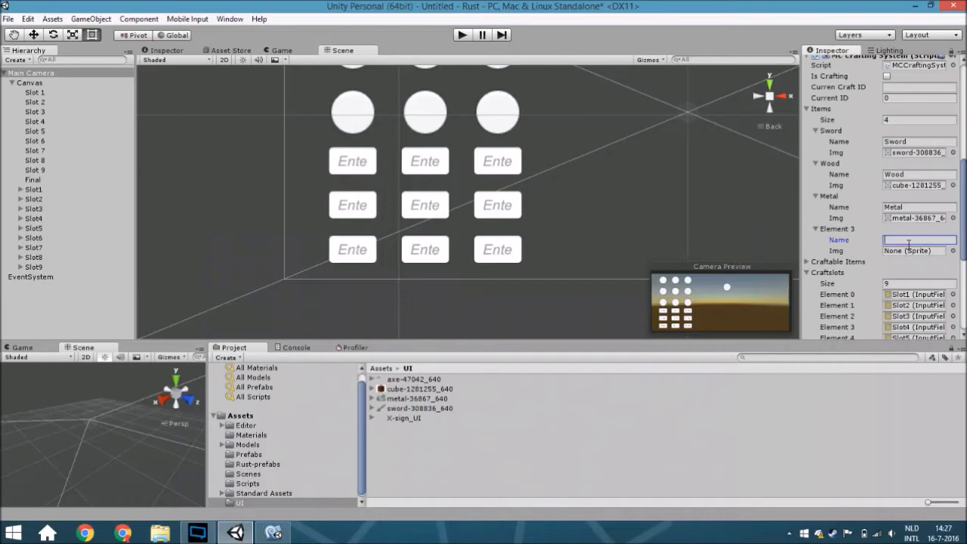
text(Axw)
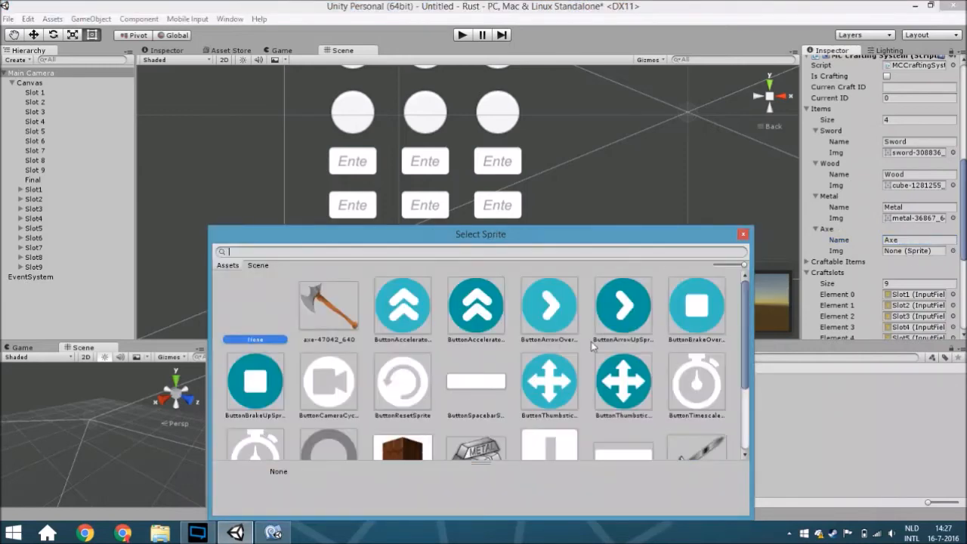
double_click(328, 306)
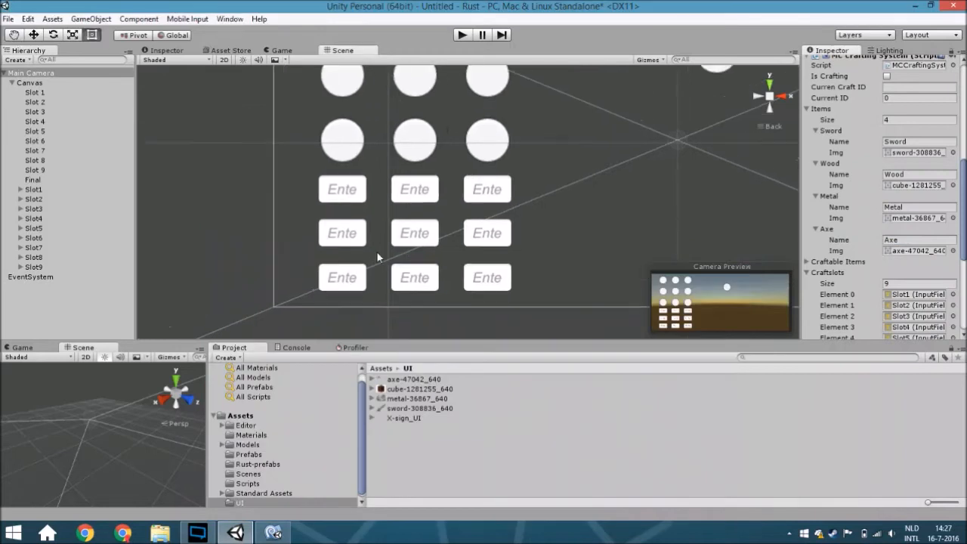
click(809, 261)
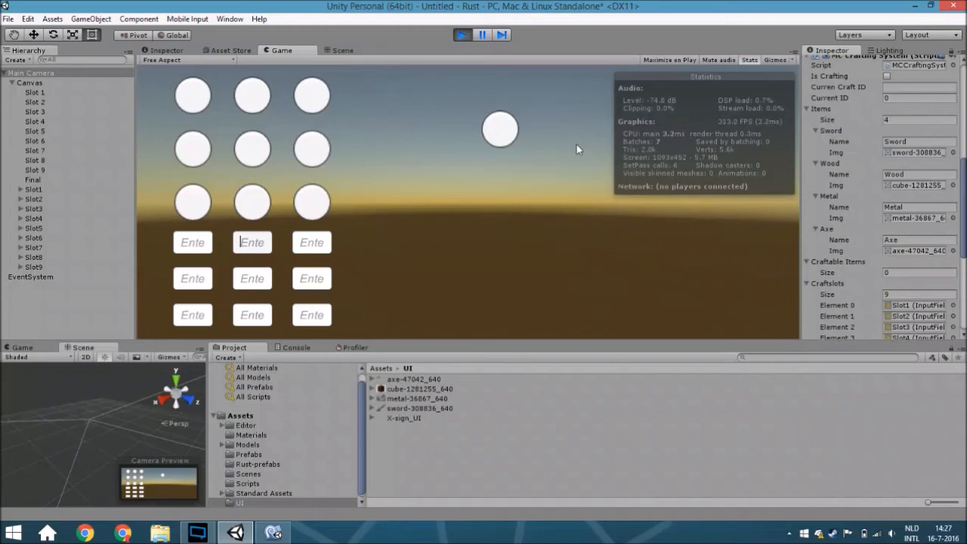
mouse_move(865, 207)
text(2)
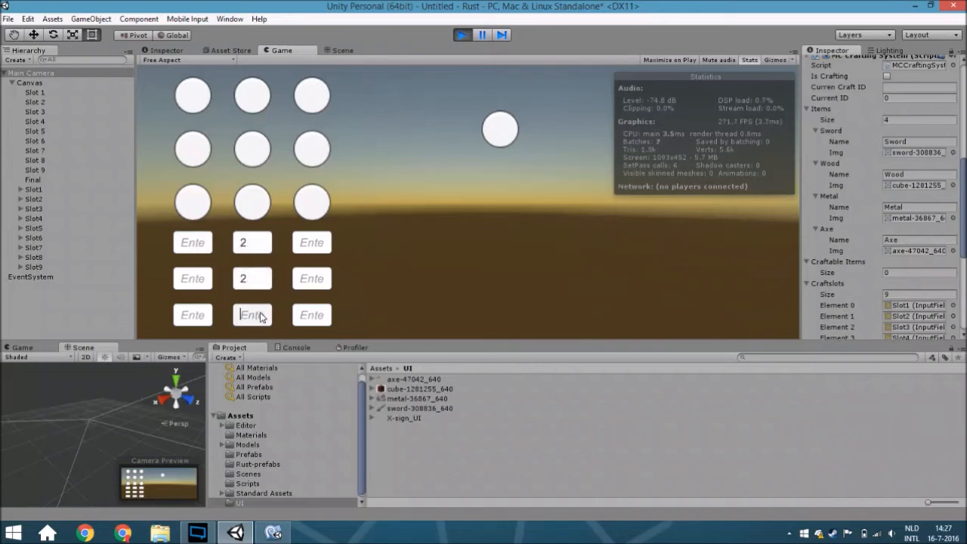
click(886, 76)
text(1)
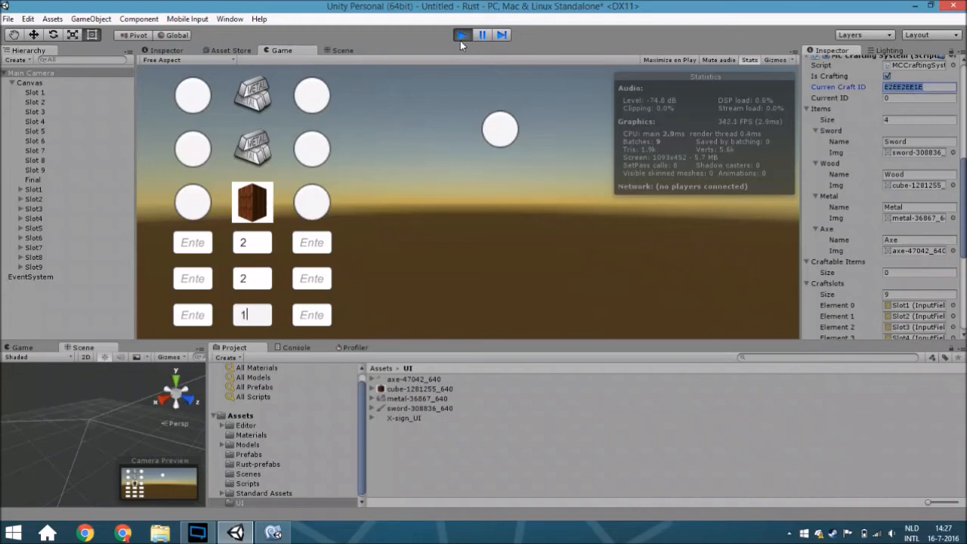
click(342, 50)
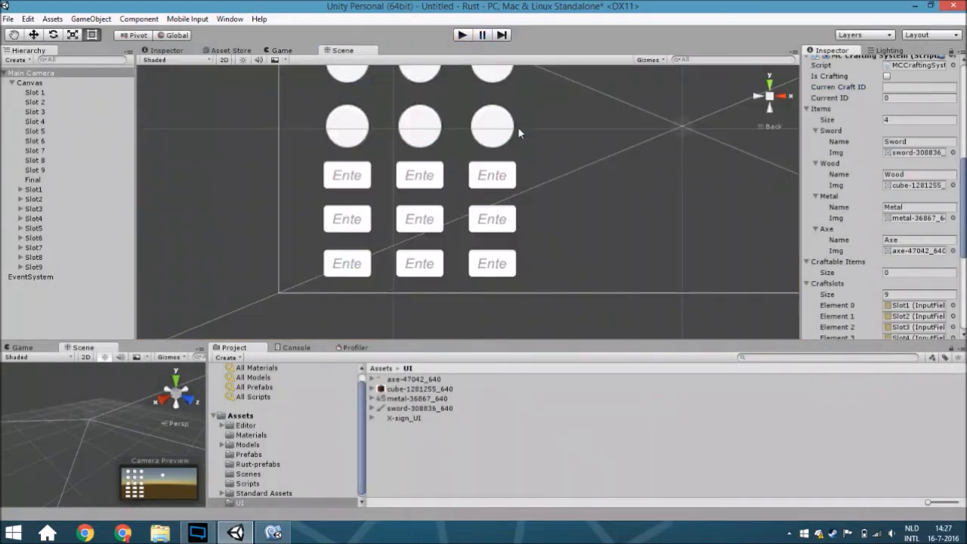
Set Craftable Items size to 1 and name its entry Sword with its item and craft IDs
scroll(down, 3)
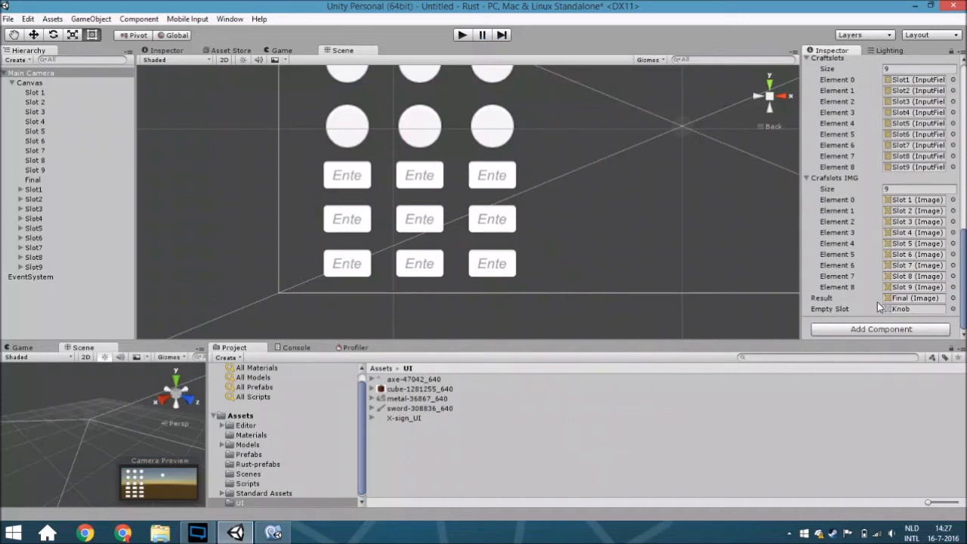
scroll(up, 3)
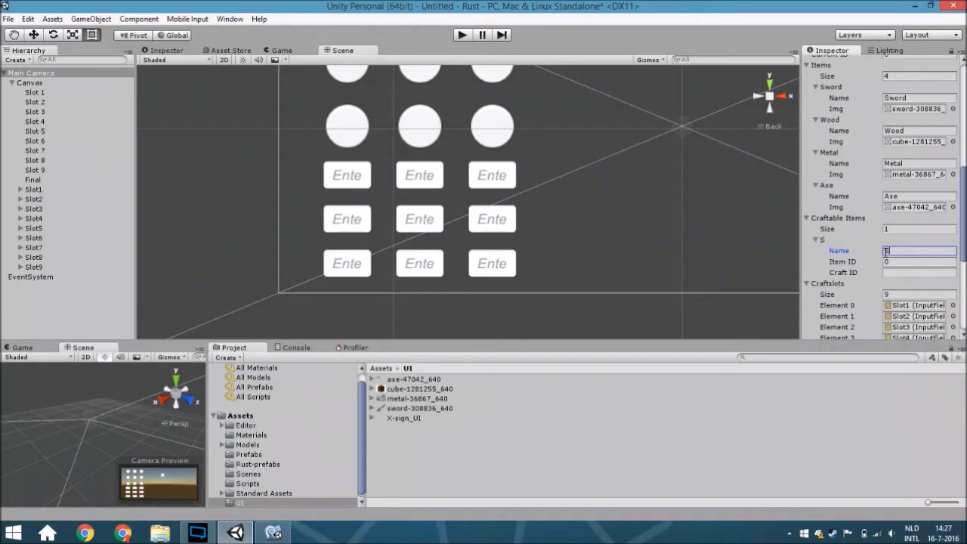
text(Sword)
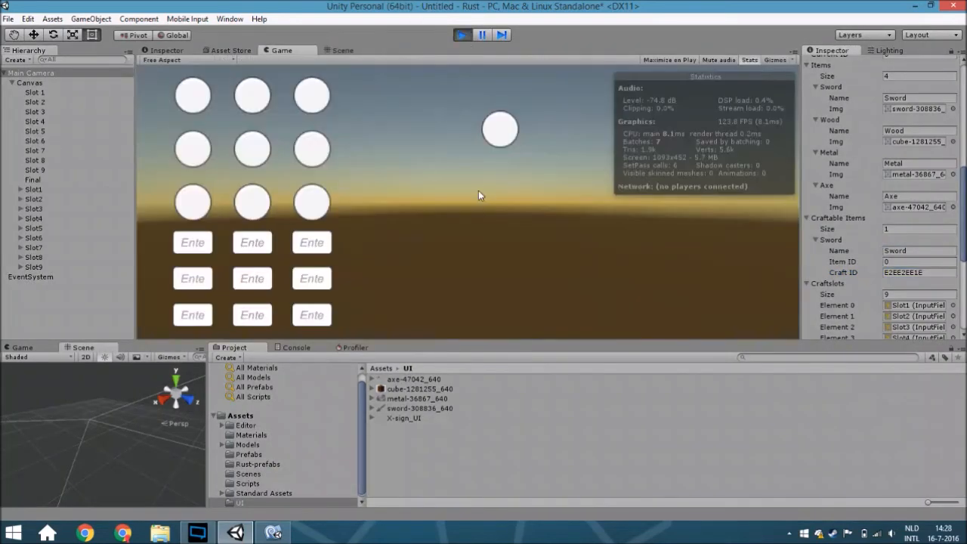
Enter 2 in the middle-row quantity field of the Game view, then stop Play mode
click(192, 278)
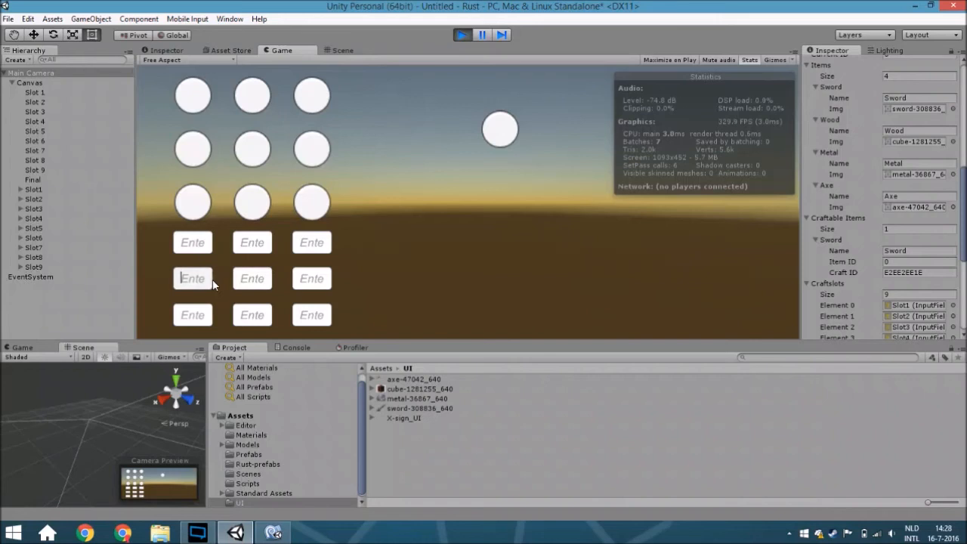
text(2)
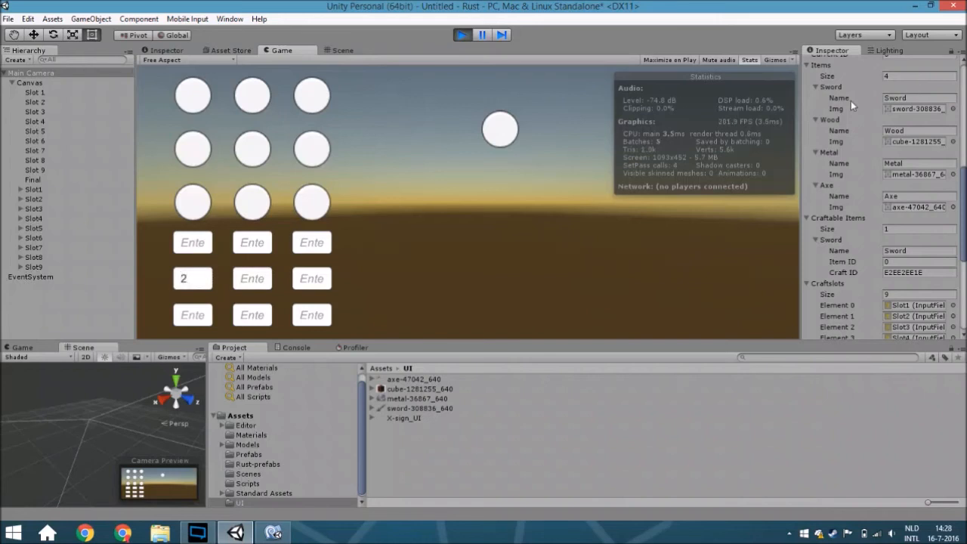
click(30, 72)
text(A)
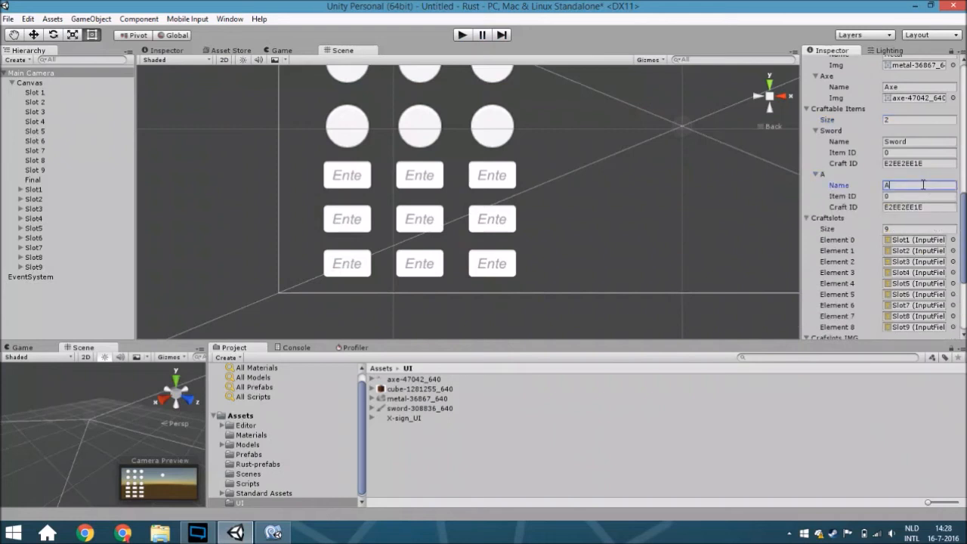
Name the second craftable entry Axe with craft ID 3 and run the game to test the recipes
text(xe)
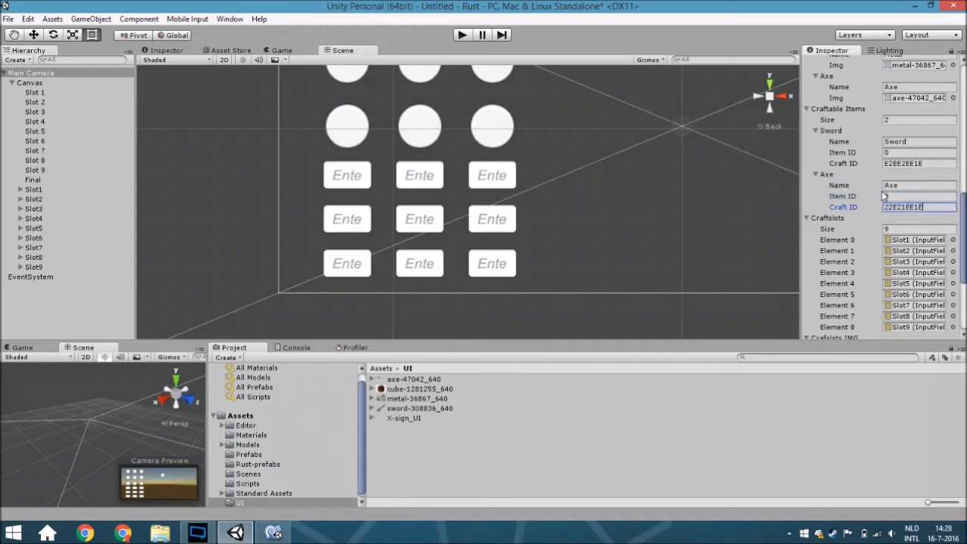
text(3)
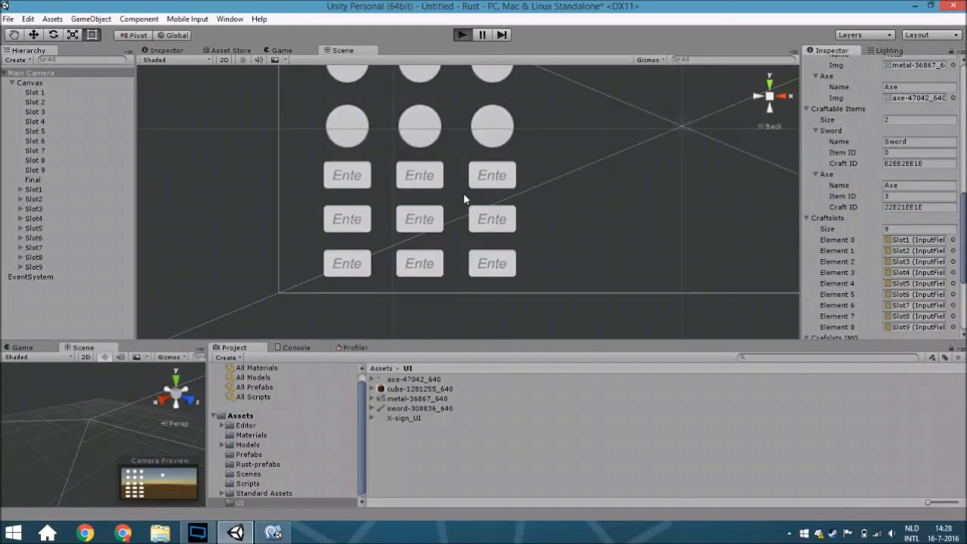
click(461, 35)
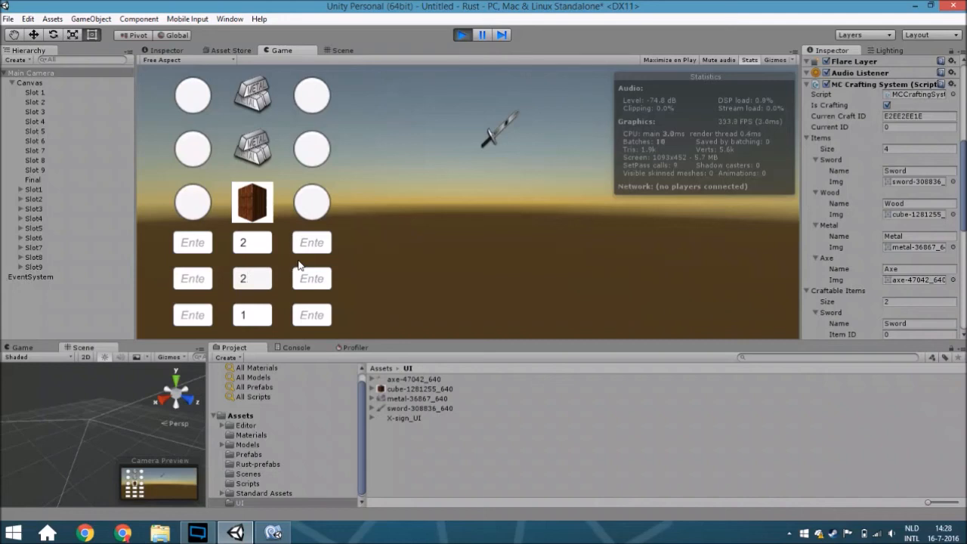
click(250, 278)
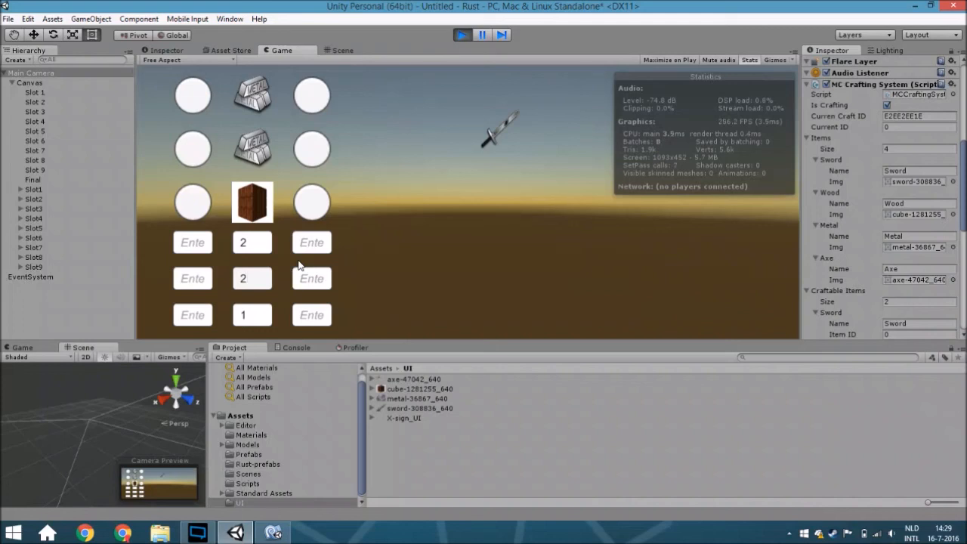
click(252, 278)
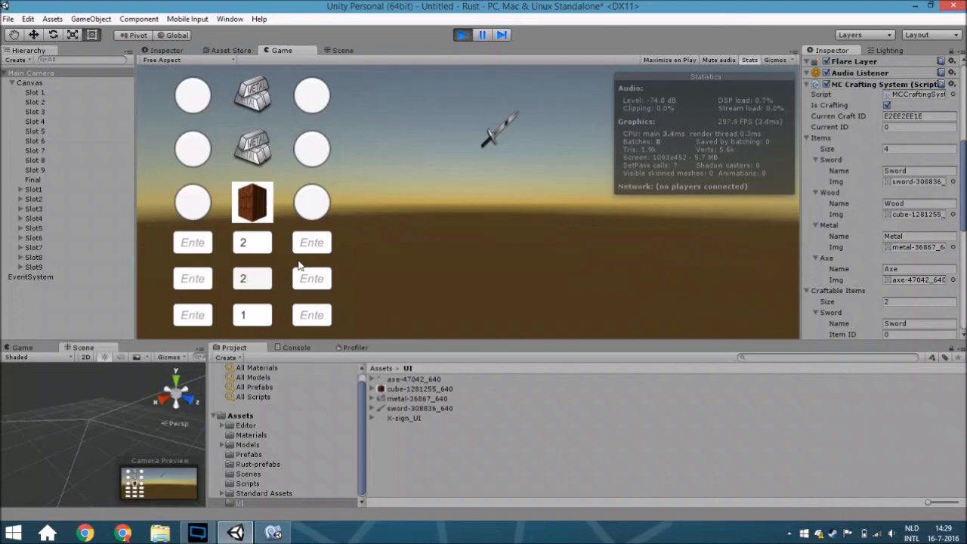
click(250, 278)
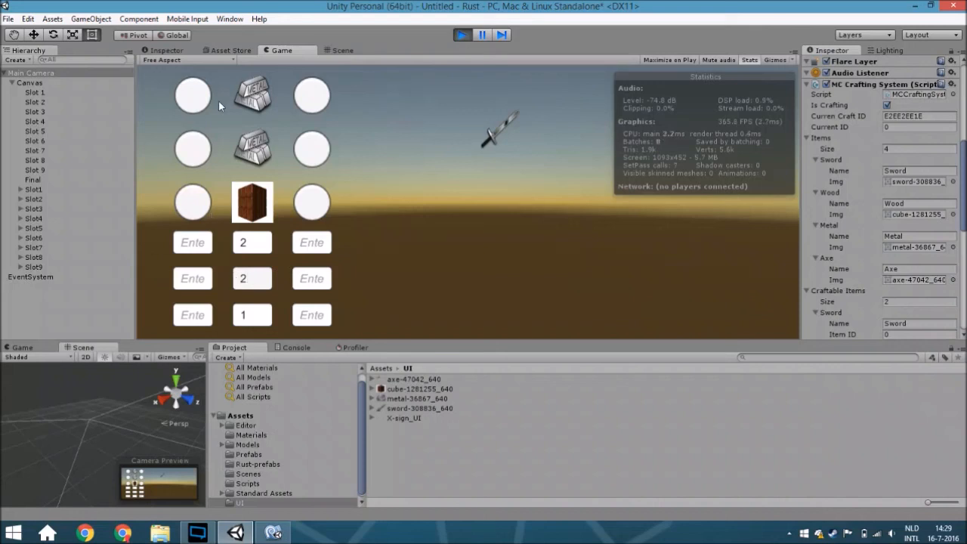
mouse_move(330, 185)
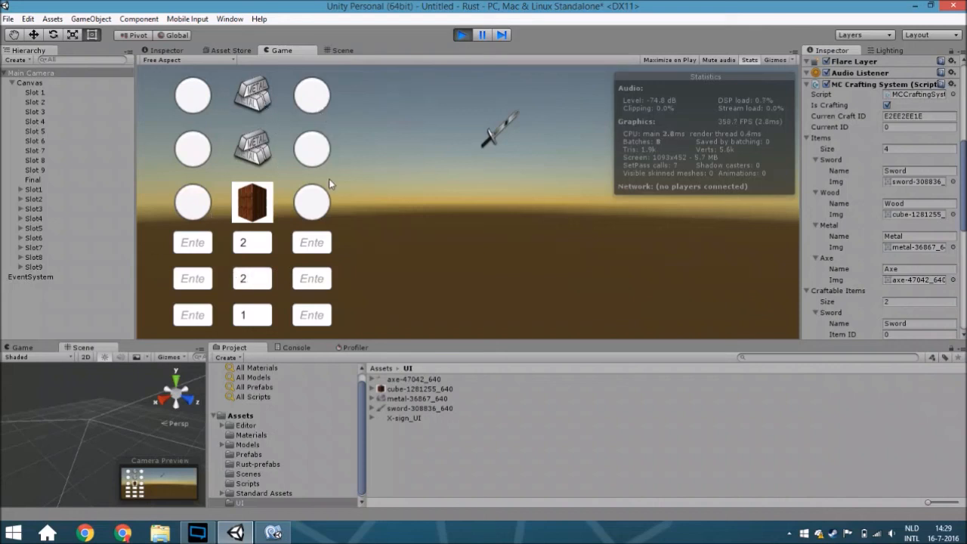